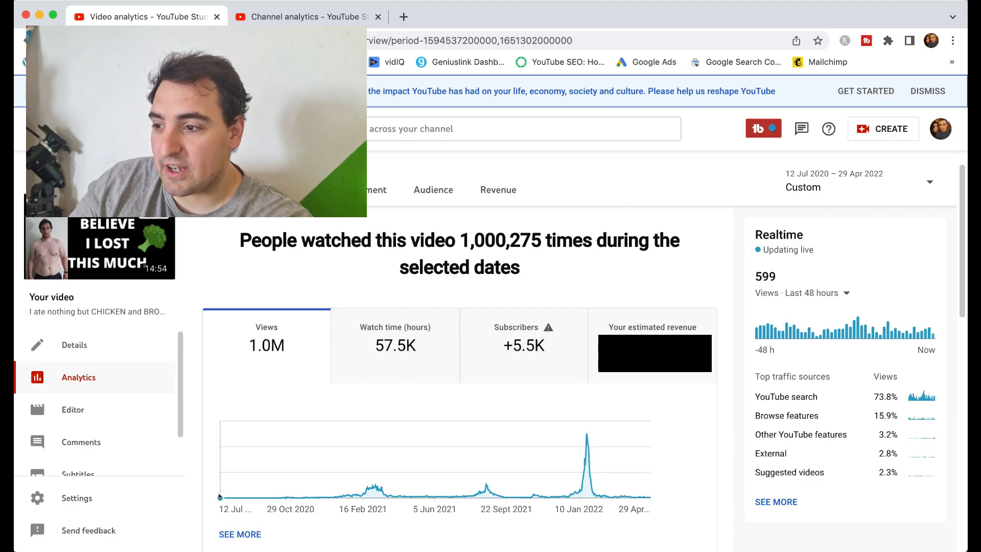
{"action": "mouse_move", "coordinate": [219, 494]}
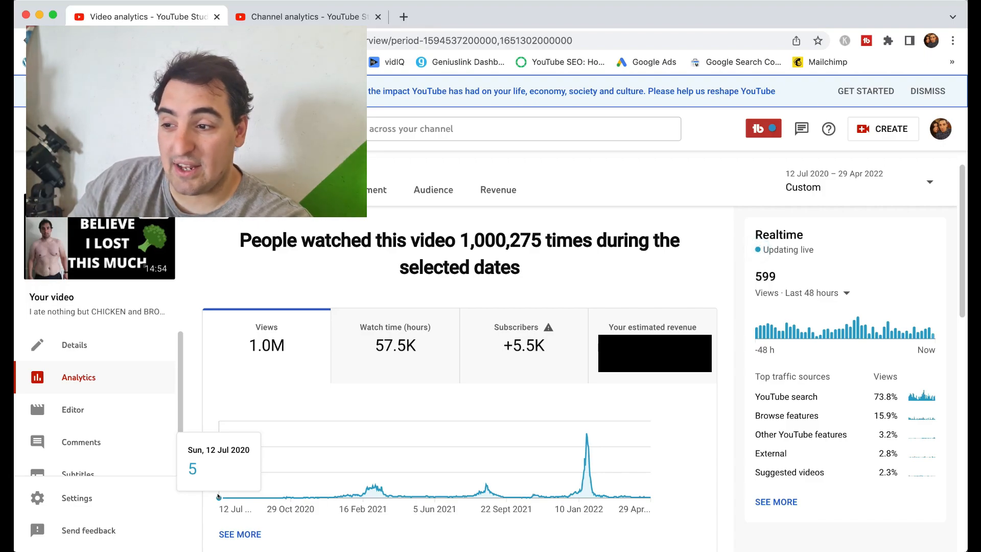
{"action": "mouse_move", "coordinate": [233, 497]}
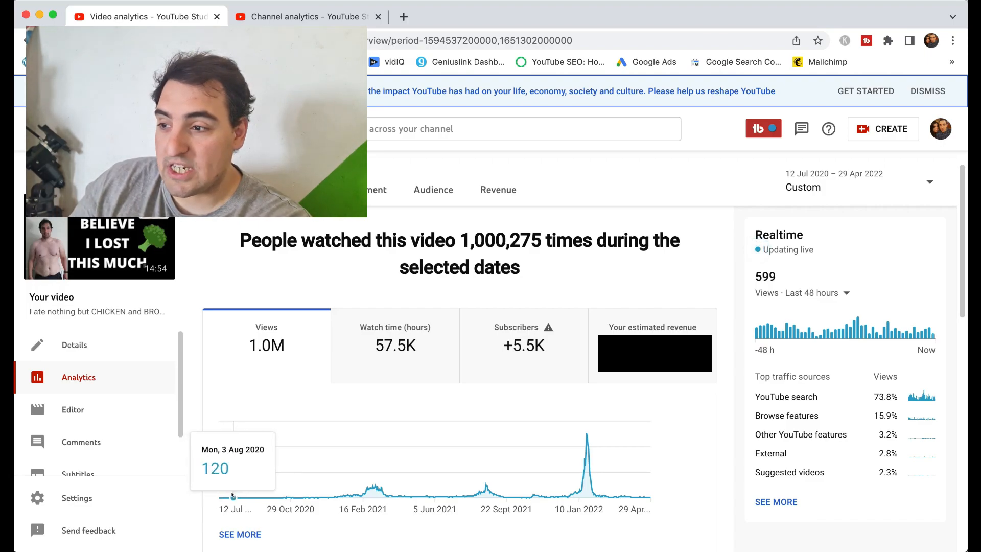
{"action": "mouse_move", "coordinate": [251, 497]}
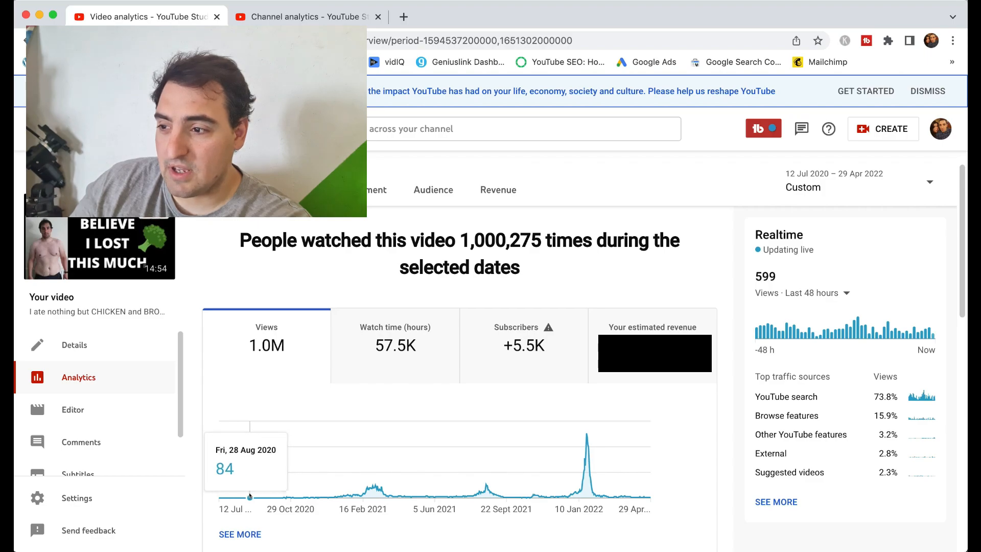
{"action": "mouse_move", "coordinate": [245, 498]}
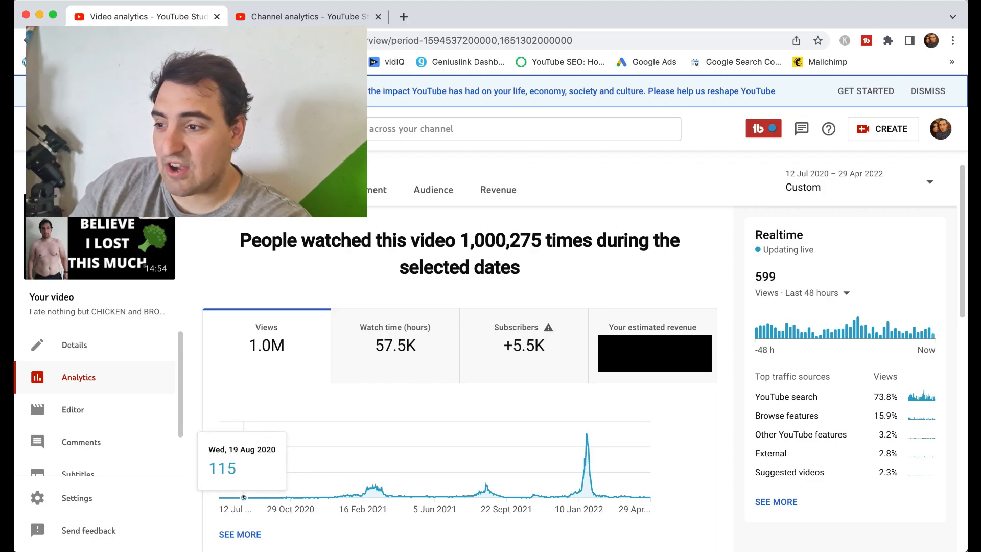
{"action": "mouse_move", "coordinate": [246, 497]}
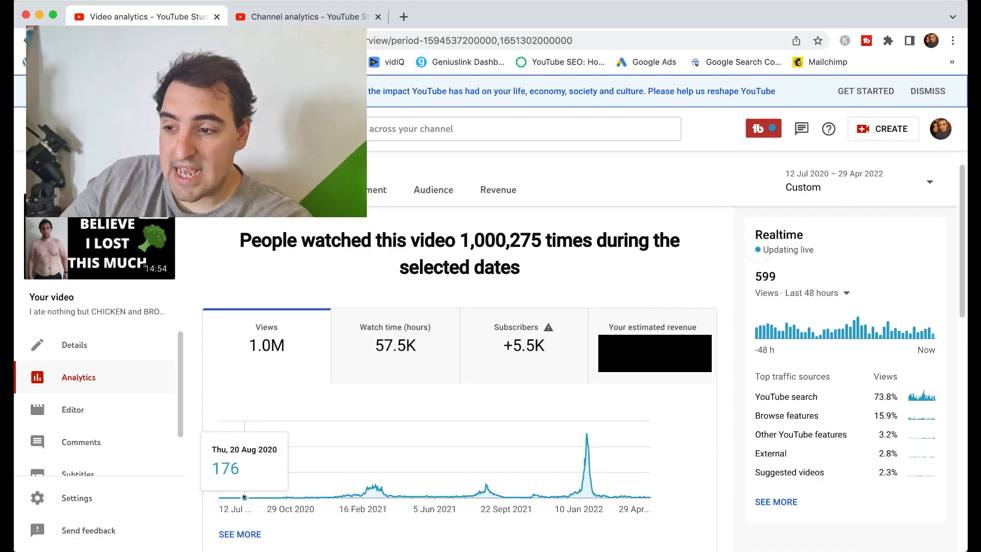
{"action": "mouse_move", "coordinate": [240, 498]}
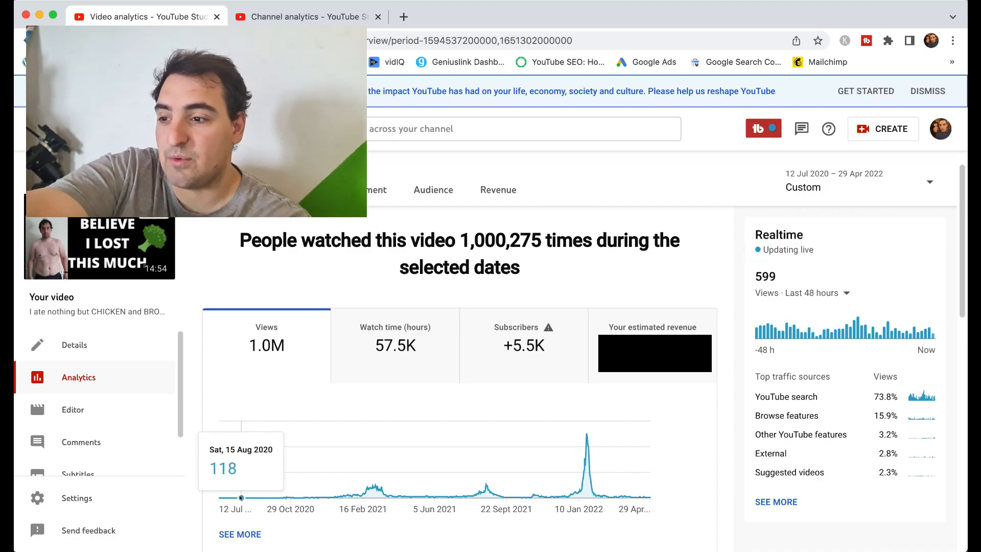
{"action": "mouse_move", "coordinate": [241, 498]}
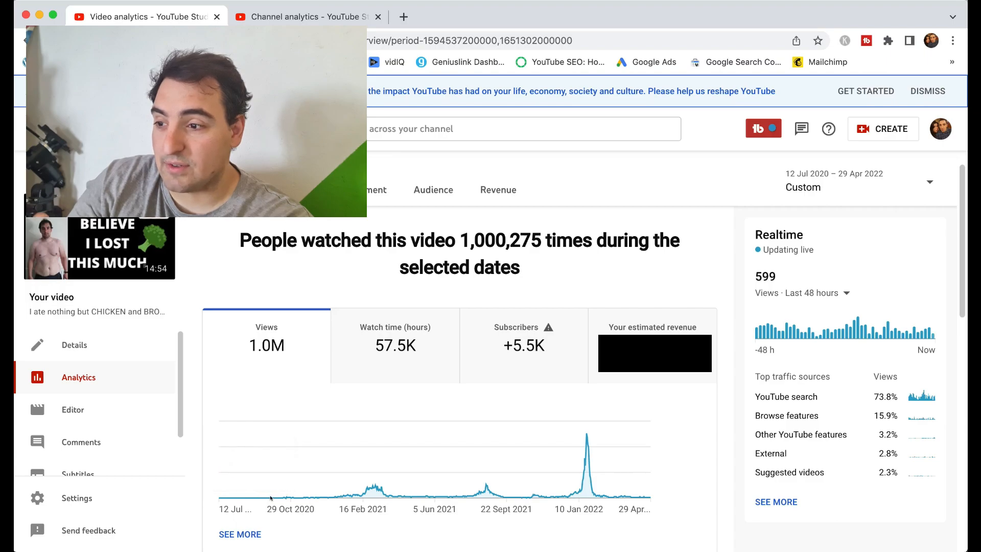
{"action": "mouse_move", "coordinate": [278, 498]}
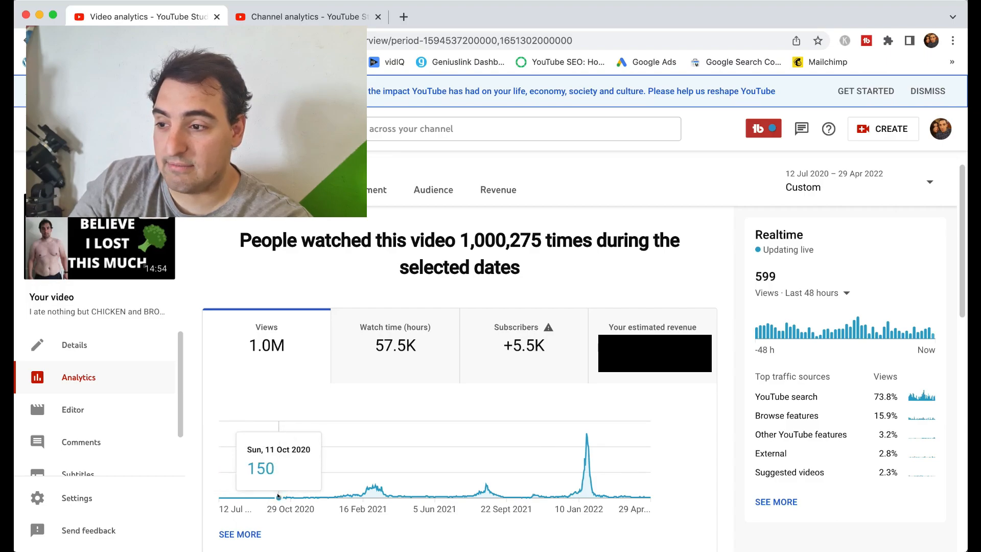
{"action": "mouse_move", "coordinate": [283, 496]}
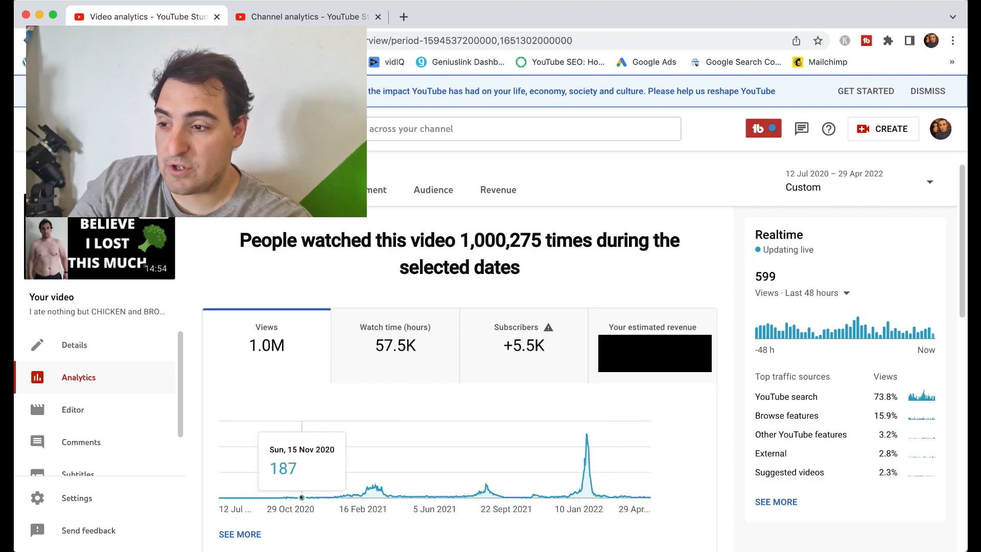
{"action": "mouse_move", "coordinate": [313, 496]}
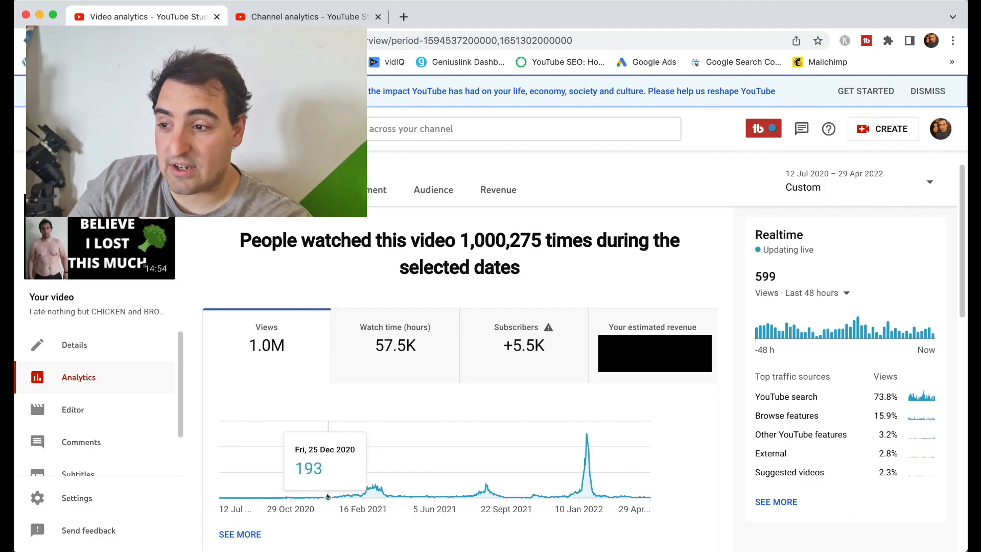
{"action": "mouse_move", "coordinate": [335, 495]}
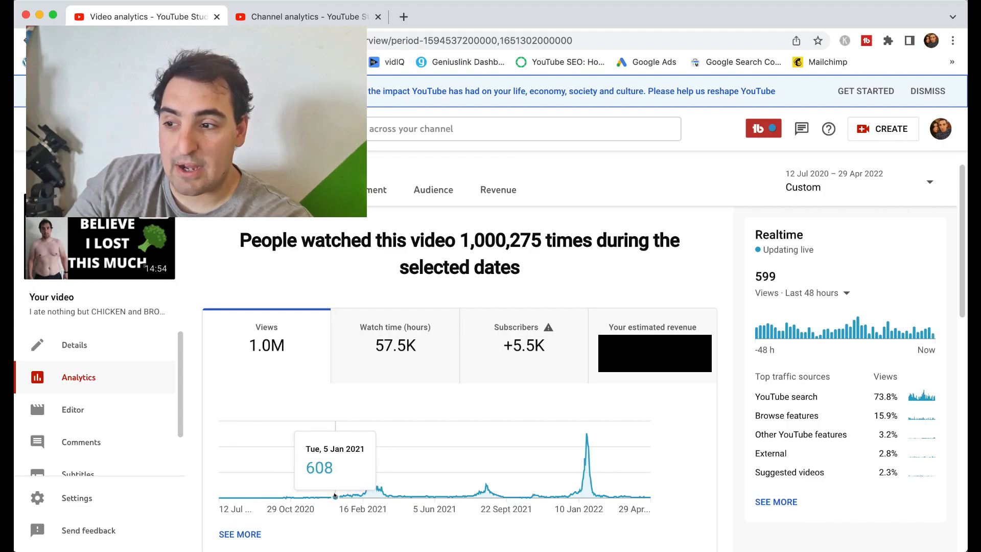
{"action": "mouse_move", "coordinate": [338, 495]}
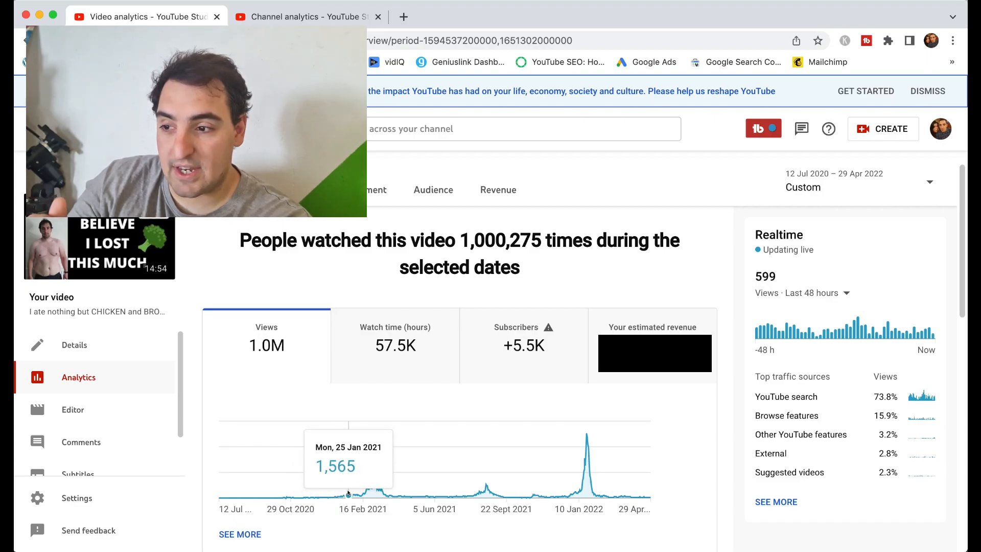
{"action": "mouse_move", "coordinate": [364, 493]}
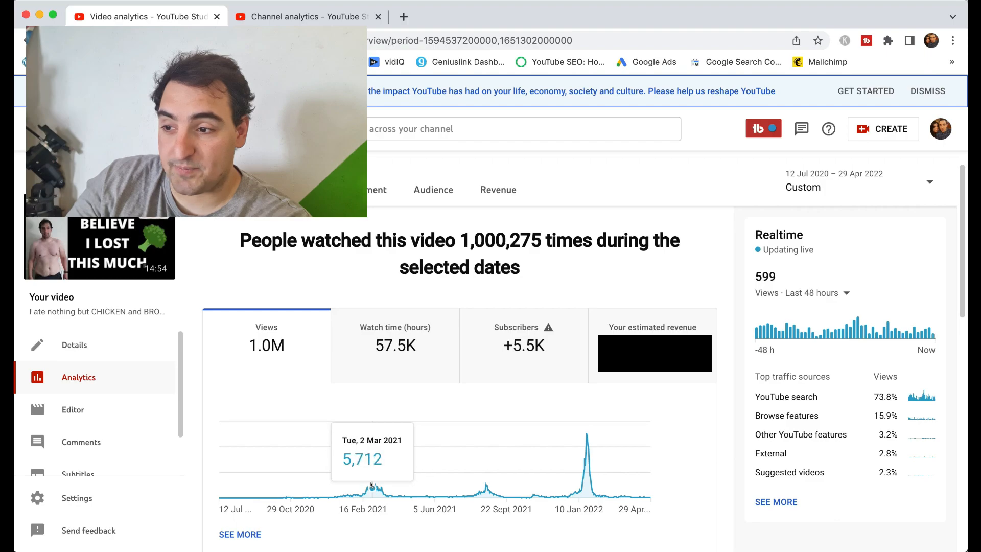
{"action": "mouse_move", "coordinate": [372, 487]}
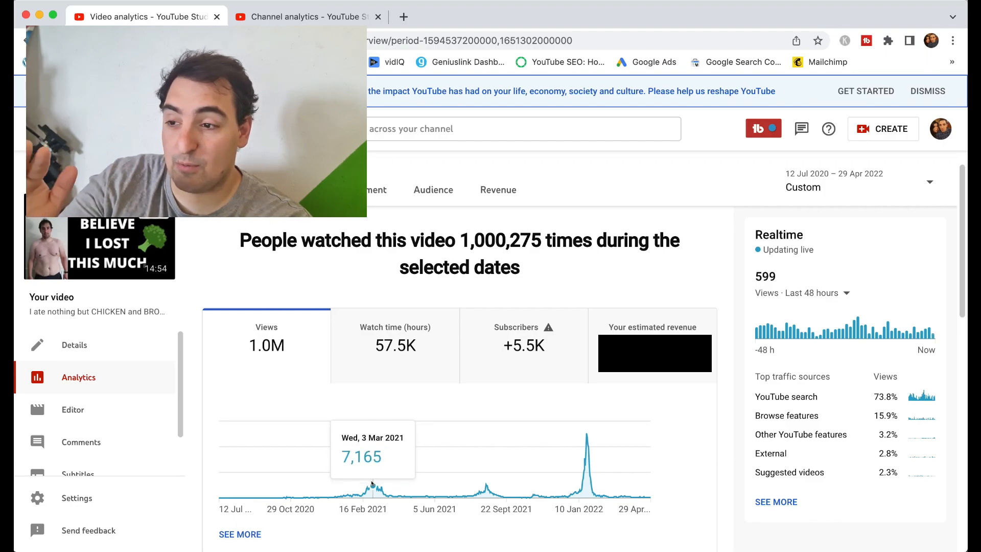
{"action": "mouse_move", "coordinate": [373, 487]}
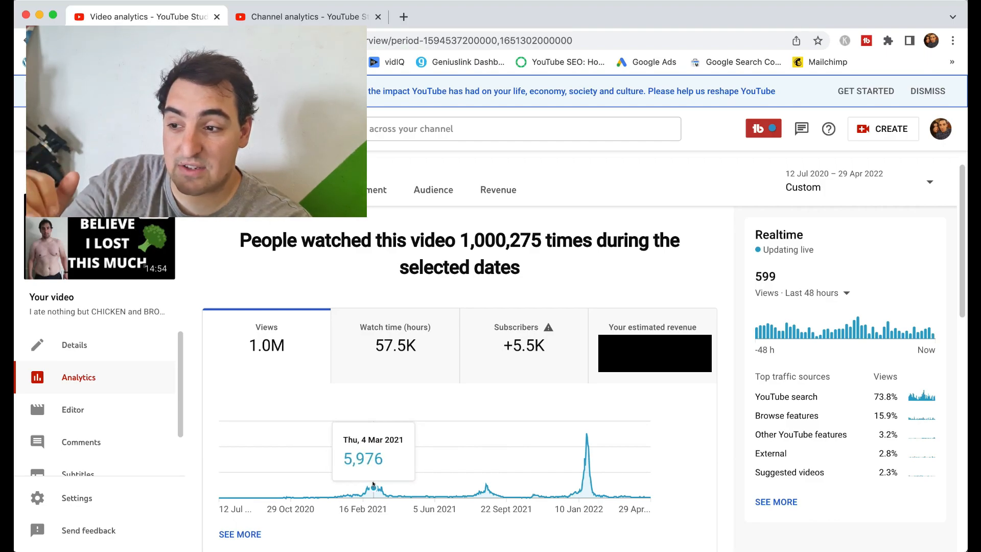
{"action": "mouse_move", "coordinate": [386, 495]}
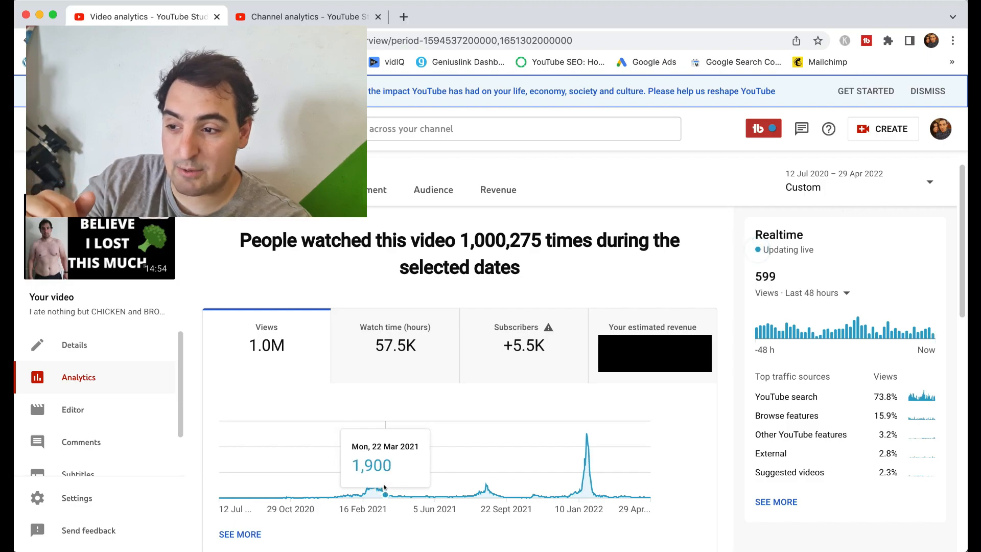
{"action": "mouse_move", "coordinate": [387, 496]}
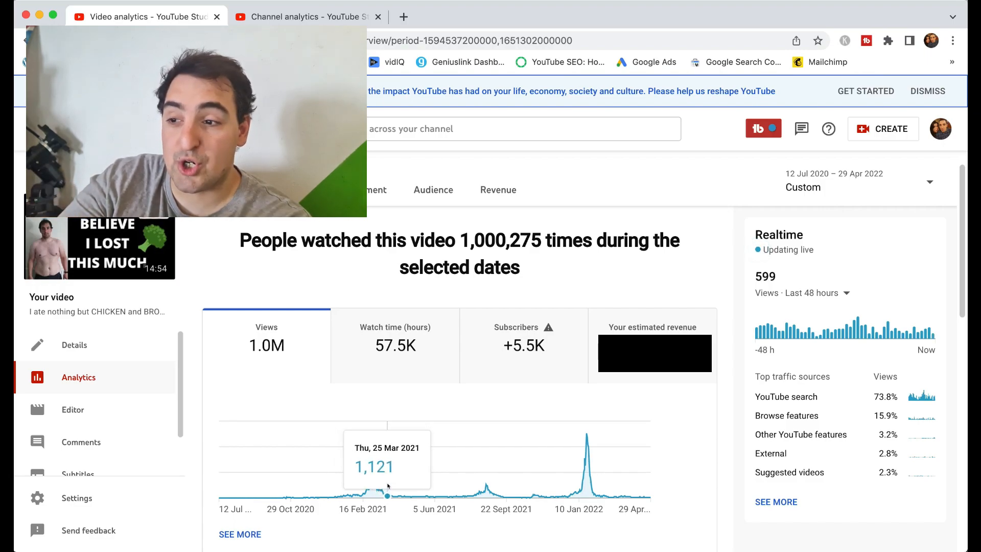
{"action": "mouse_move", "coordinate": [331, 496]}
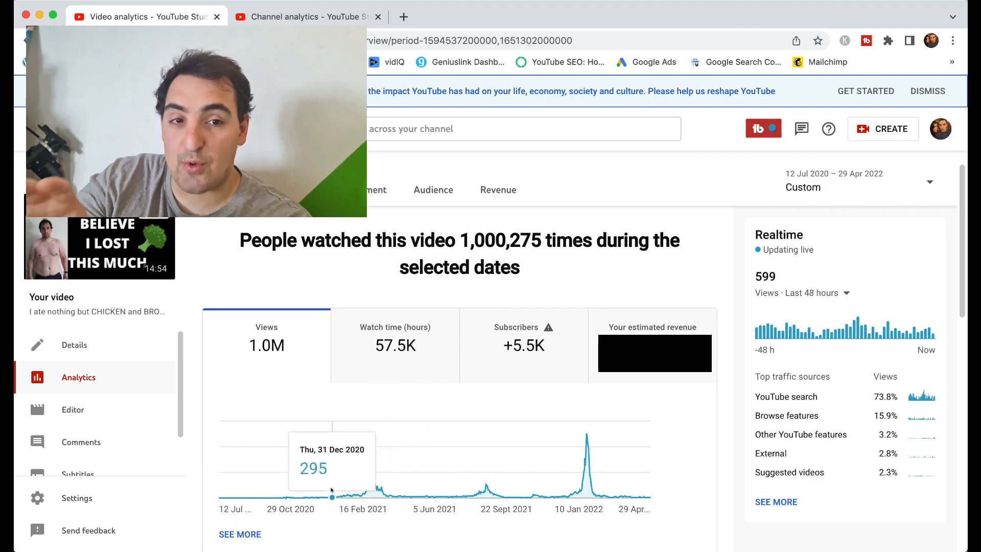
{"action": "mouse_move", "coordinate": [361, 495]}
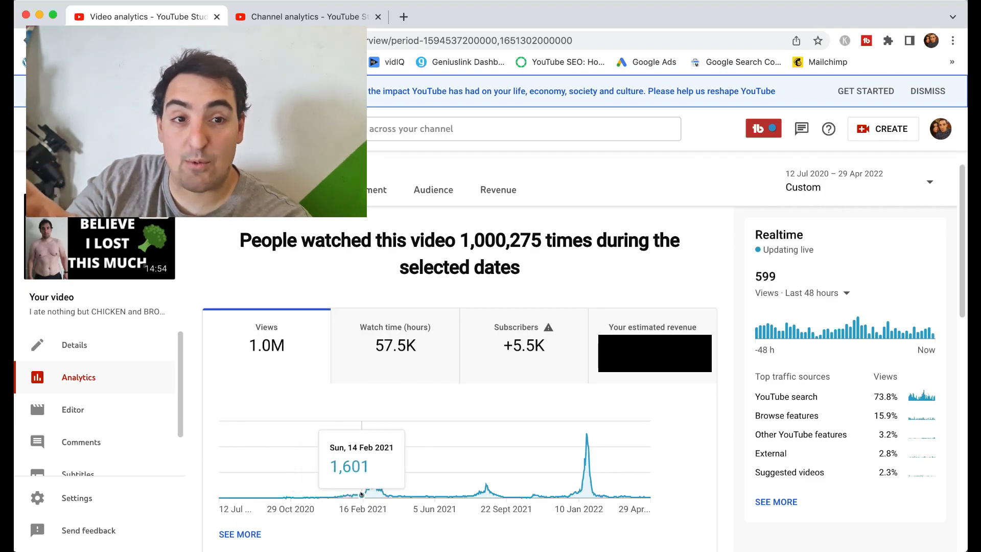
{"action": "mouse_move", "coordinate": [362, 495]}
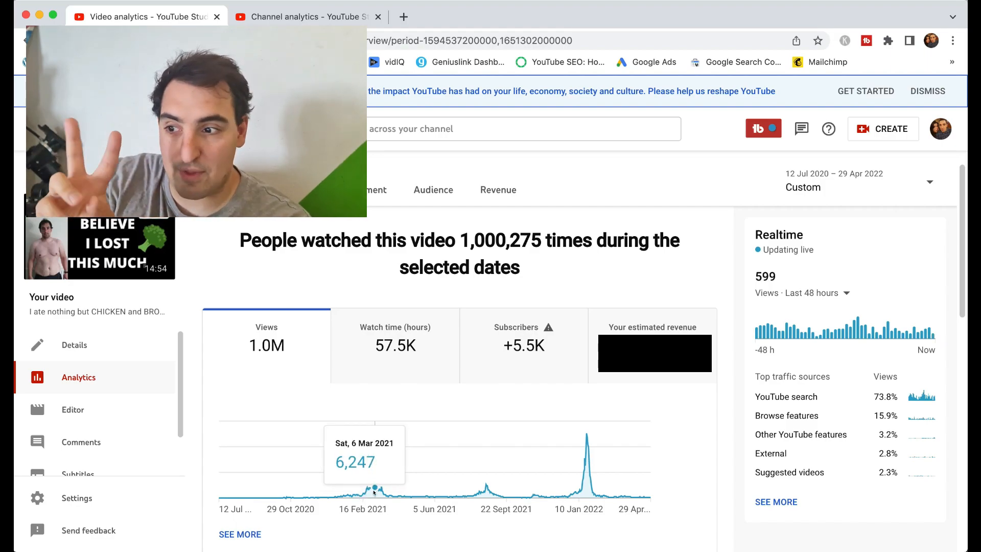
{"action": "mouse_move", "coordinate": [386, 494]}
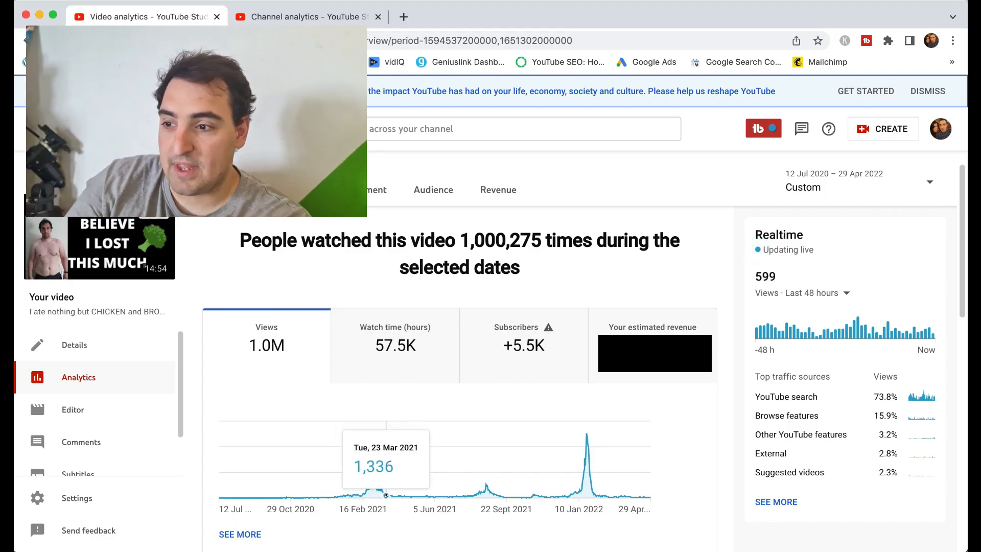
{"action": "mouse_move", "coordinate": [389, 495]}
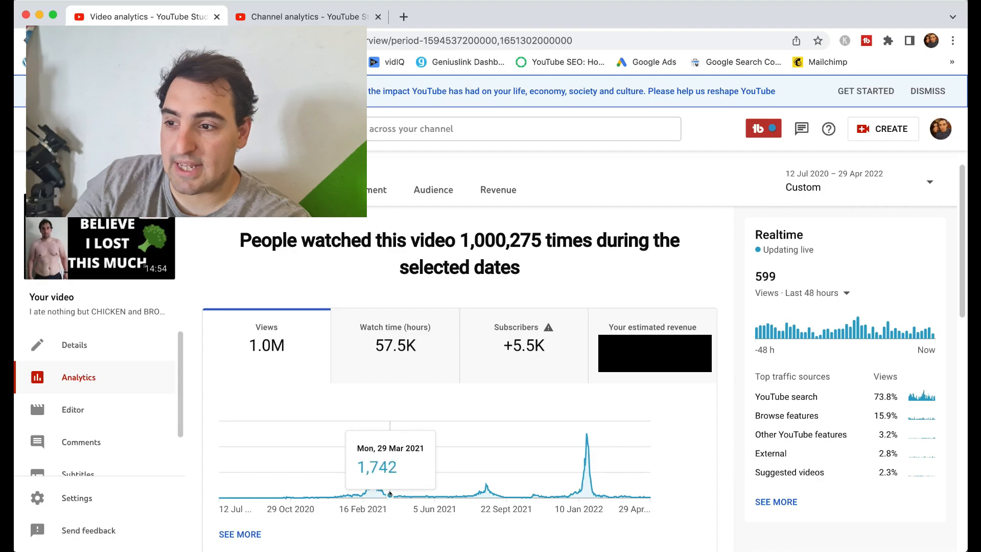
{"action": "mouse_move", "coordinate": [448, 497]}
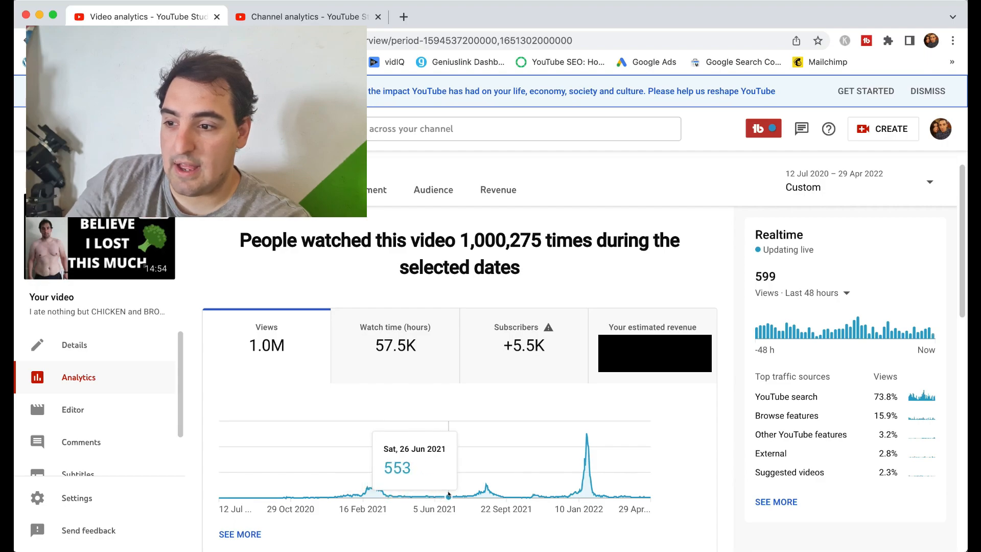
{"action": "mouse_move", "coordinate": [472, 494]}
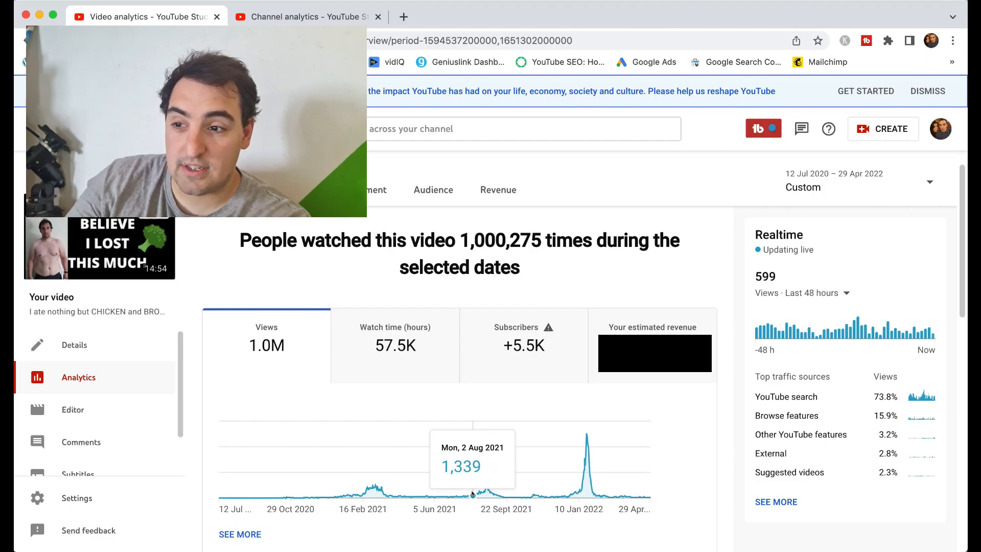
{"action": "mouse_move", "coordinate": [431, 495]}
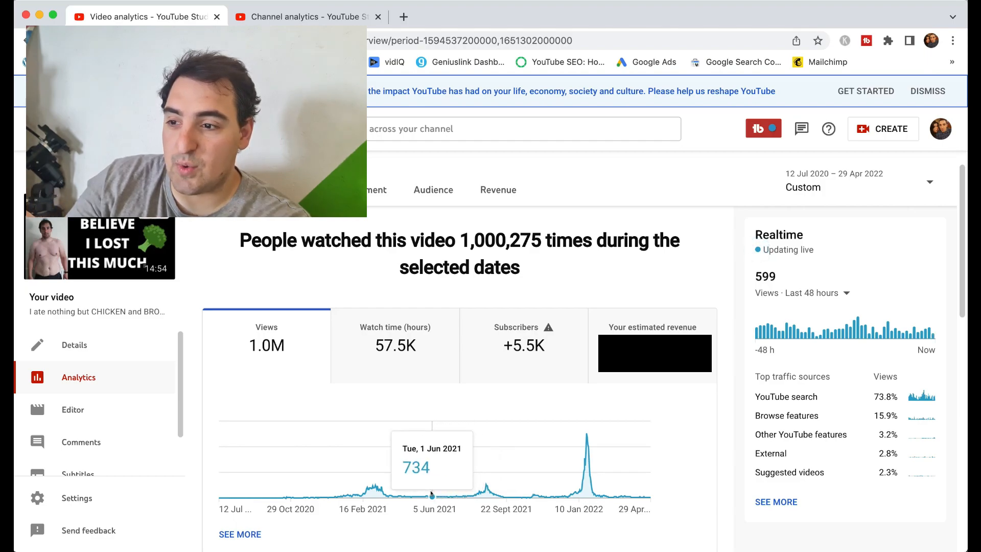
{"action": "mouse_move", "coordinate": [424, 495]}
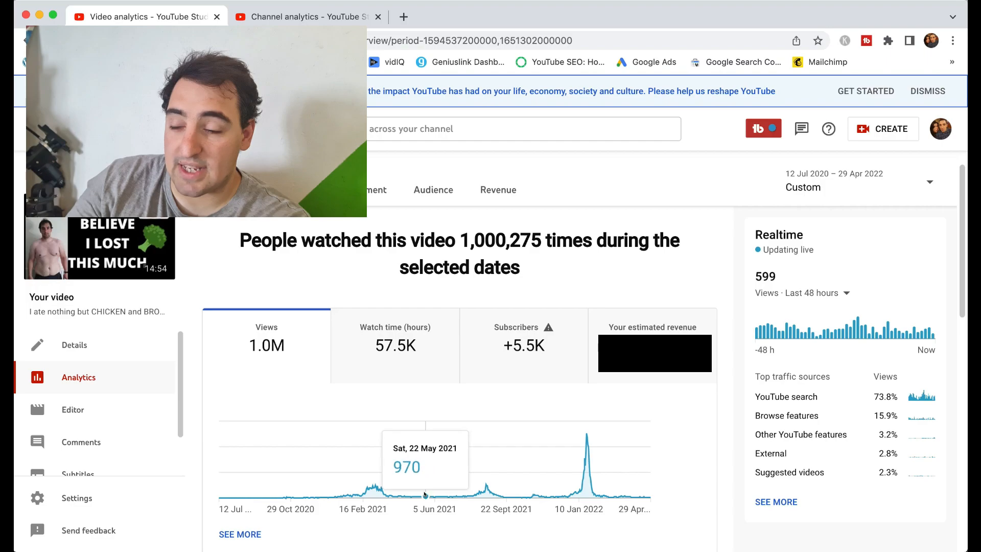
{"action": "mouse_move", "coordinate": [428, 495]}
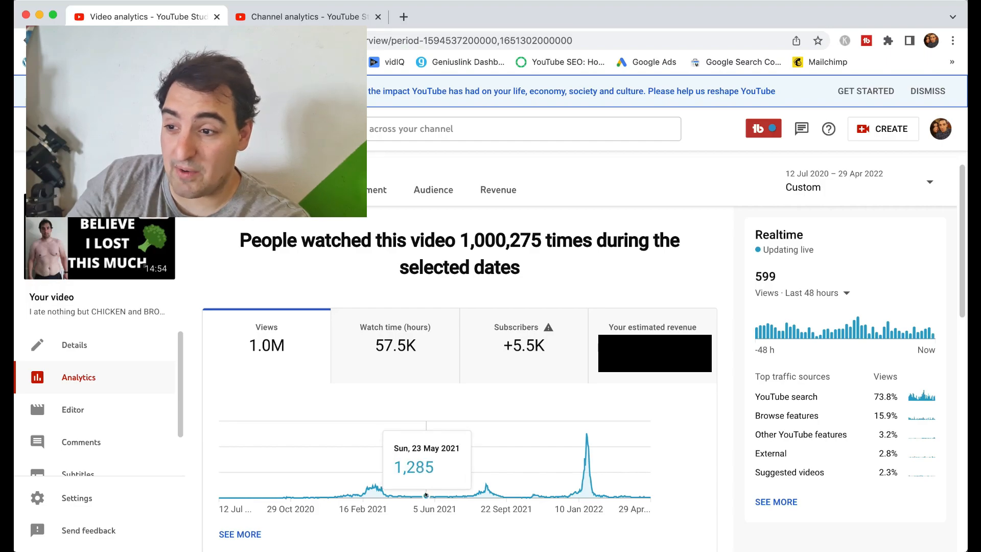
{"action": "mouse_move", "coordinate": [438, 495]}
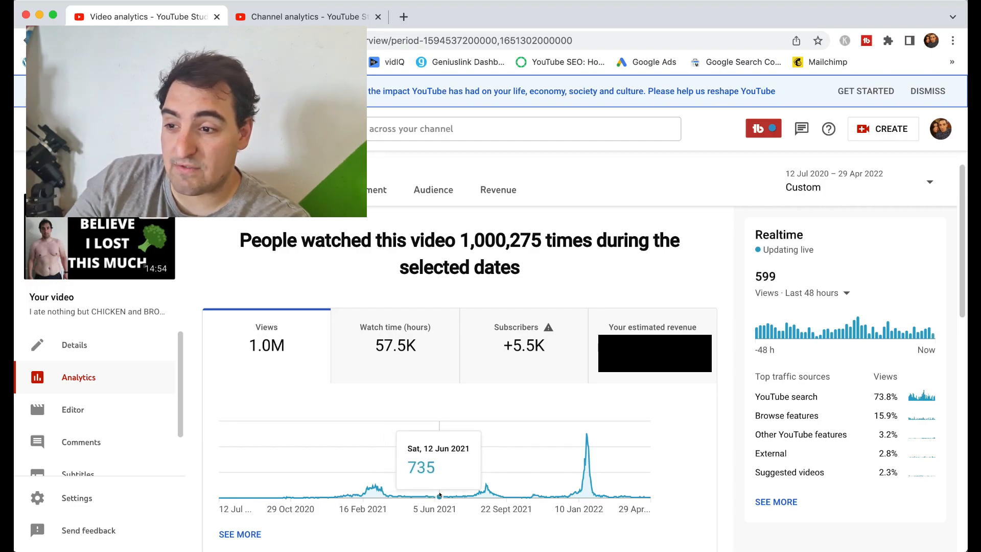
{"action": "mouse_move", "coordinate": [448, 497]}
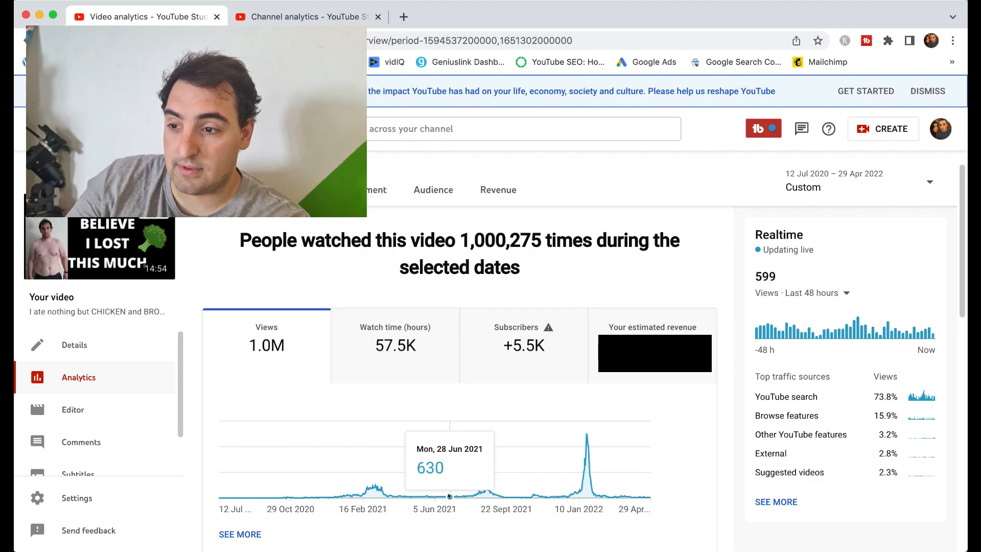
{"action": "mouse_move", "coordinate": [447, 498]}
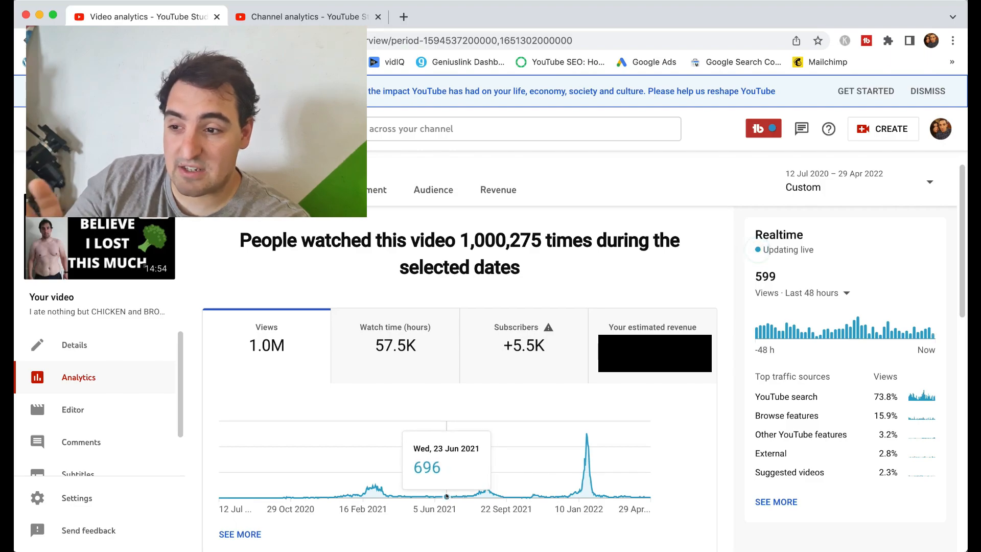
{"action": "mouse_move", "coordinate": [474, 495]}
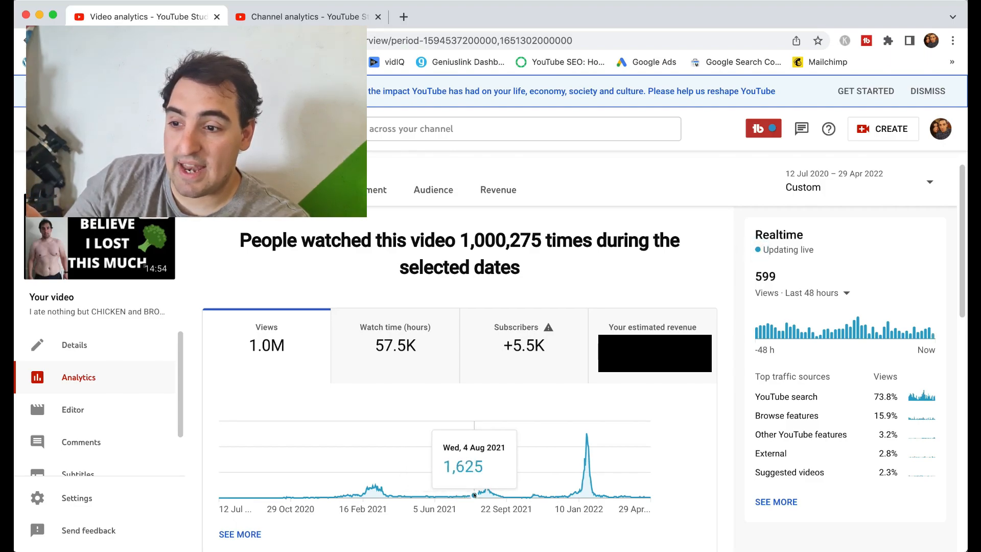
{"action": "mouse_move", "coordinate": [485, 488]}
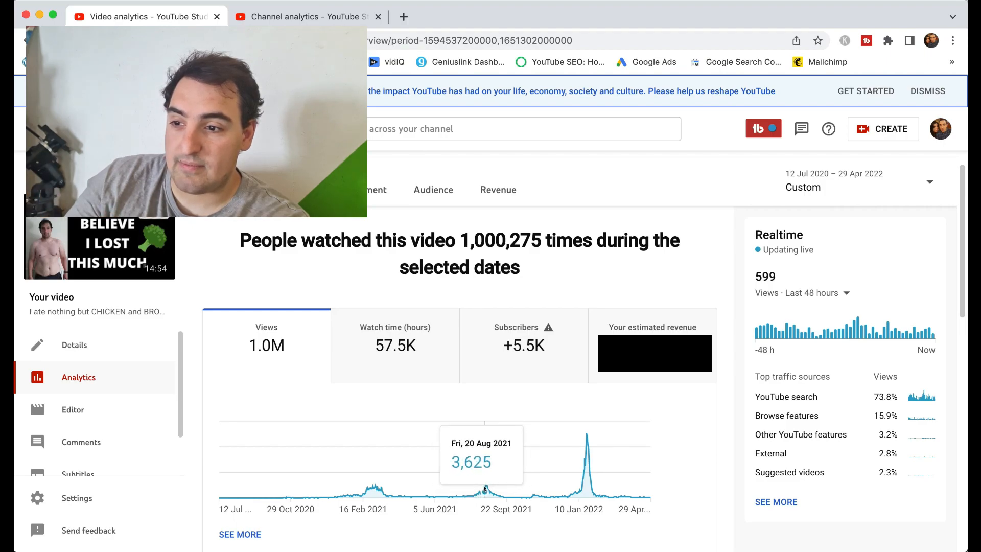
{"action": "mouse_move", "coordinate": [487, 486]}
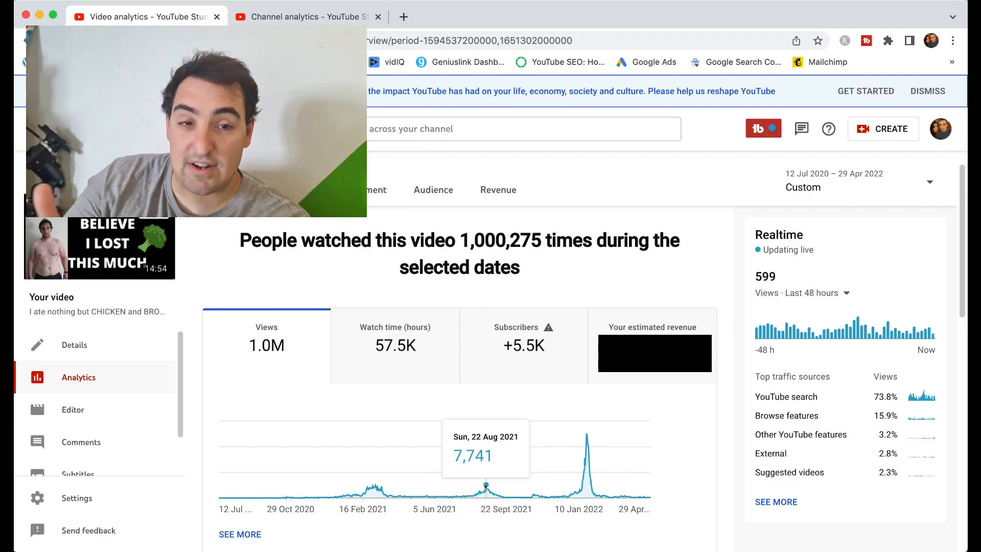
{"action": "mouse_move", "coordinate": [492, 487]}
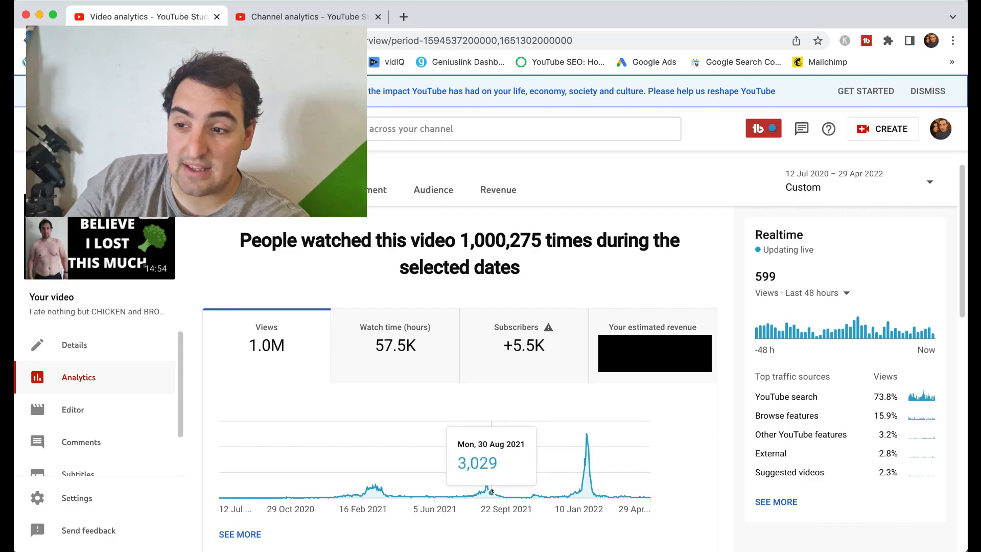
{"action": "mouse_move", "coordinate": [519, 497]}
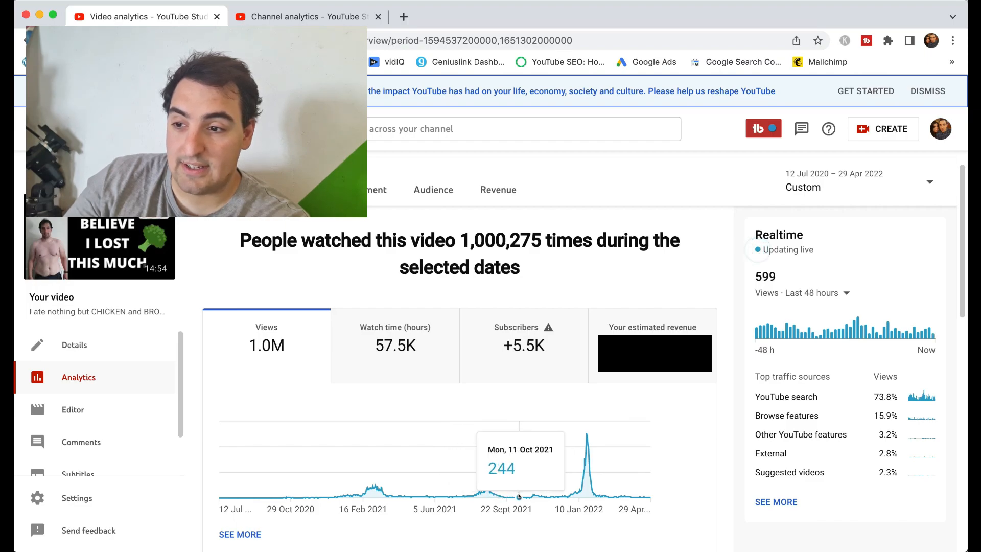
{"action": "mouse_move", "coordinate": [521, 494]}
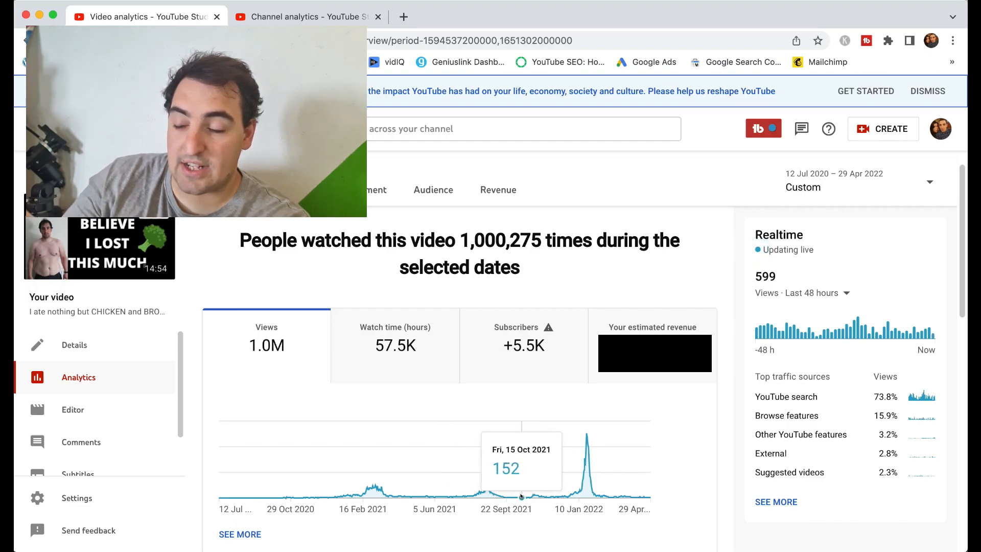
{"action": "mouse_move", "coordinate": [504, 494]}
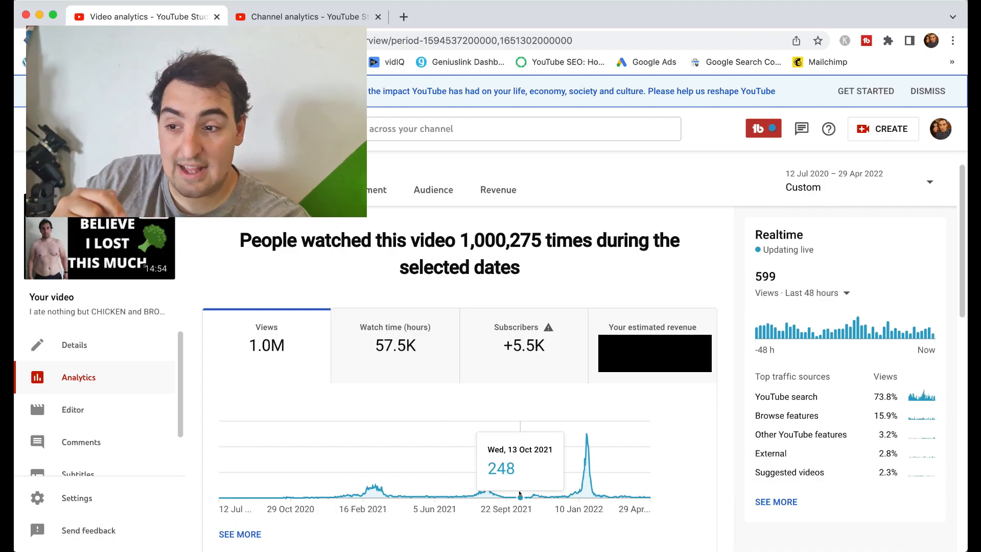
{"action": "mouse_move", "coordinate": [532, 495]}
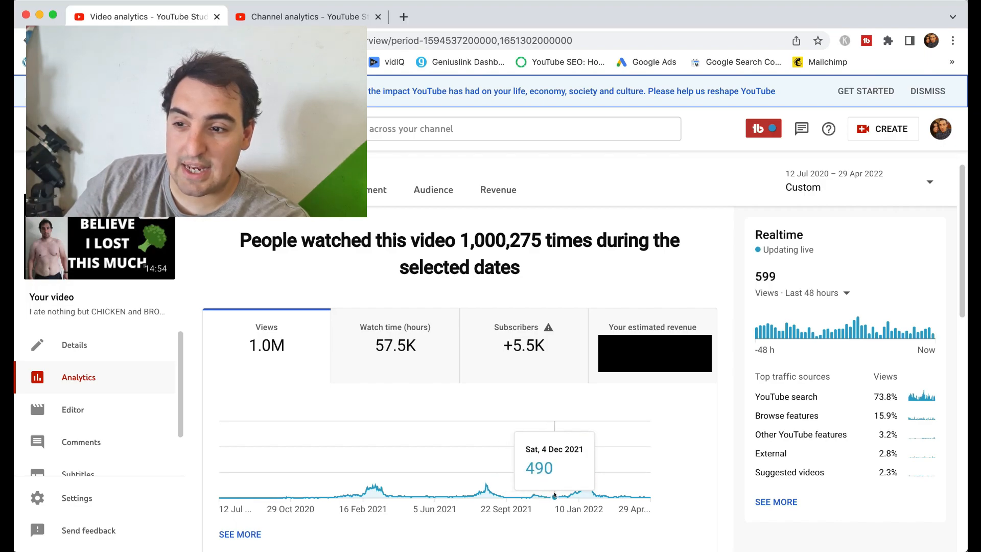
{"action": "mouse_move", "coordinate": [562, 498]}
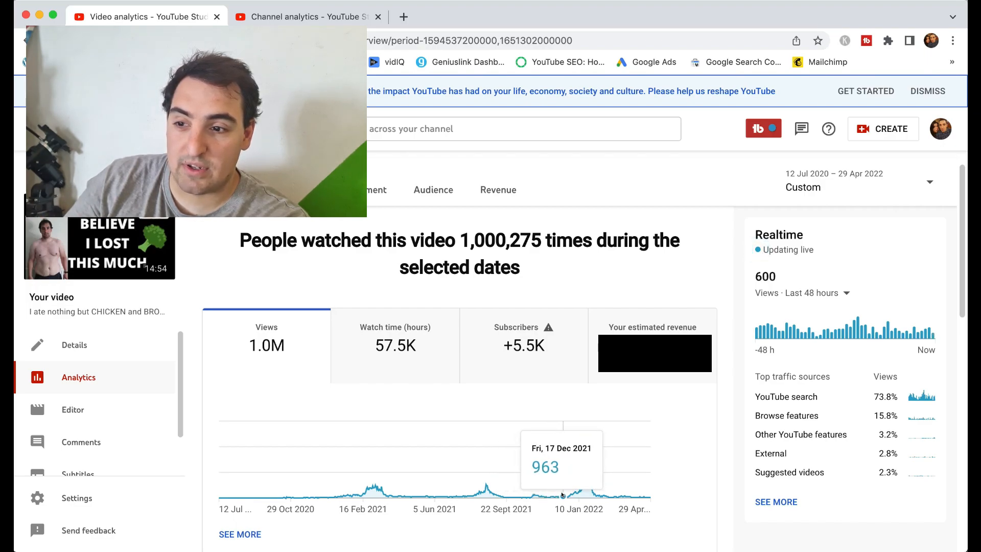
{"action": "mouse_move", "coordinate": [566, 487]}
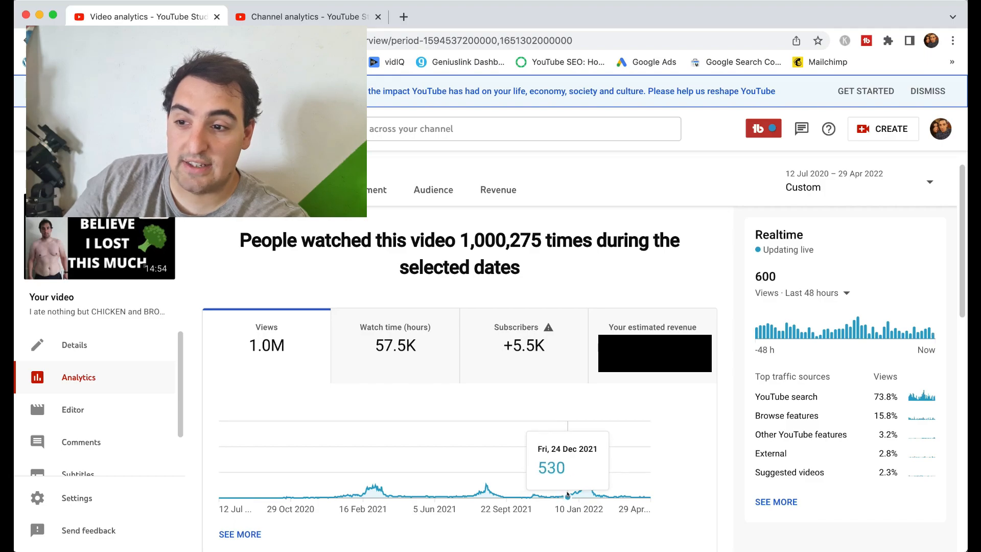
{"action": "mouse_move", "coordinate": [580, 489]}
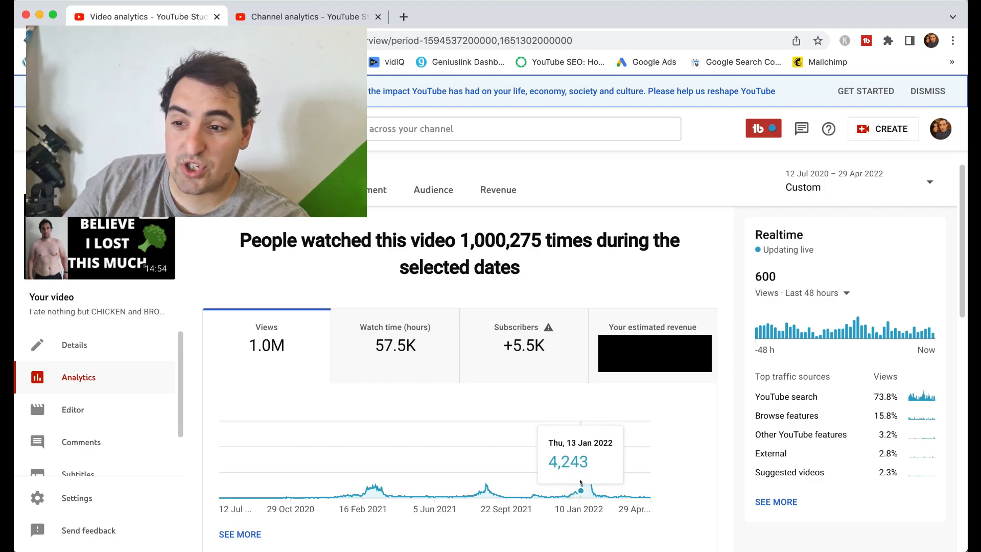
{"action": "mouse_move", "coordinate": [585, 466]}
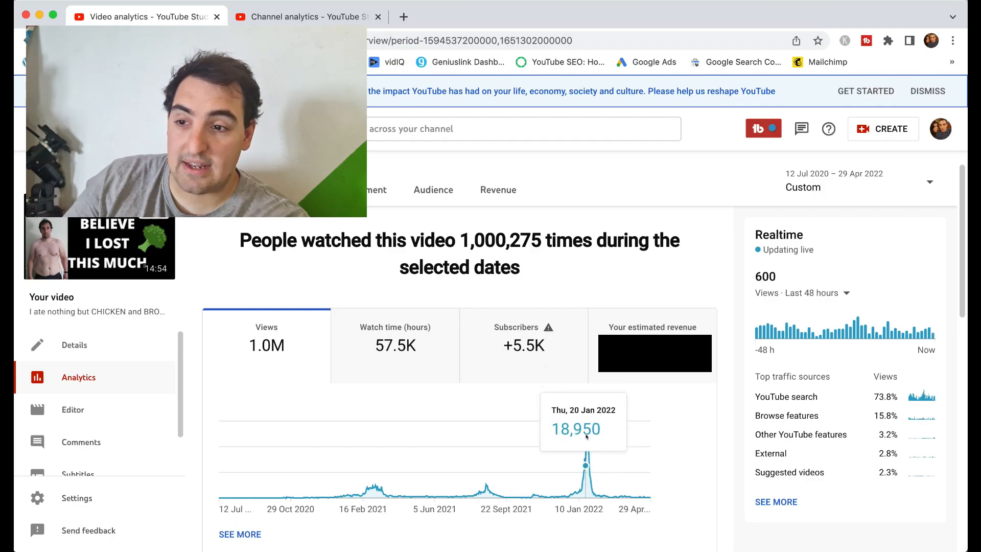
{"action": "mouse_move", "coordinate": [587, 435]}
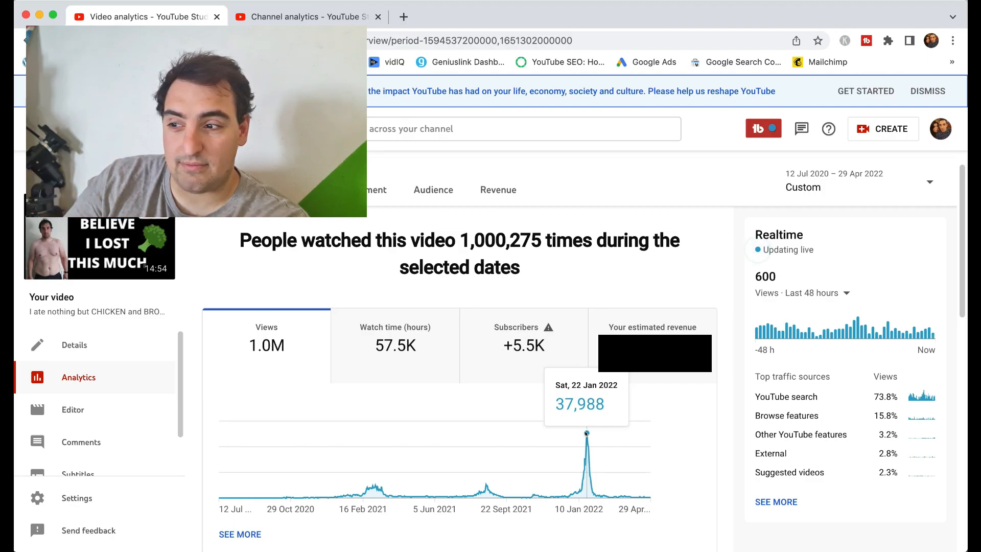
{"action": "mouse_move", "coordinate": [584, 459]}
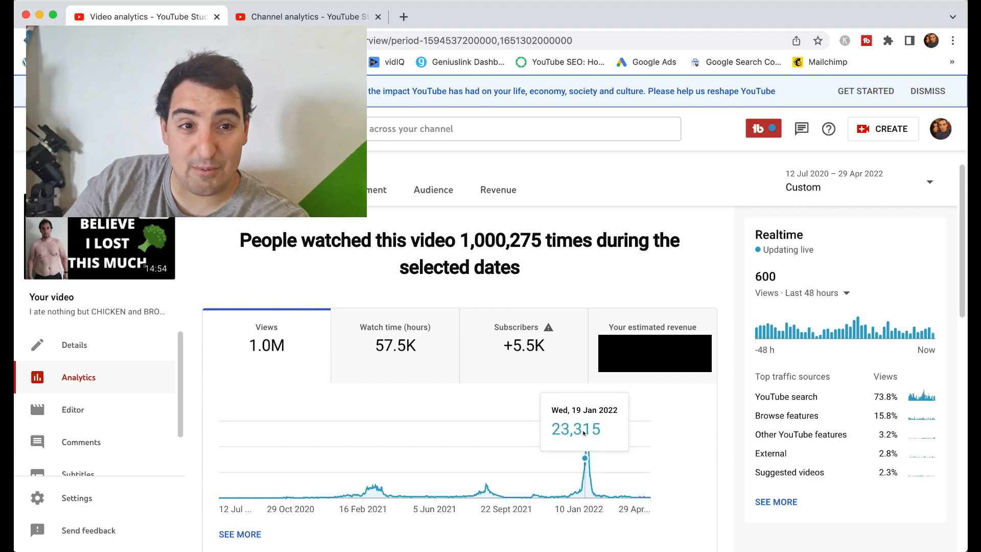
{"action": "mouse_move", "coordinate": [585, 453]}
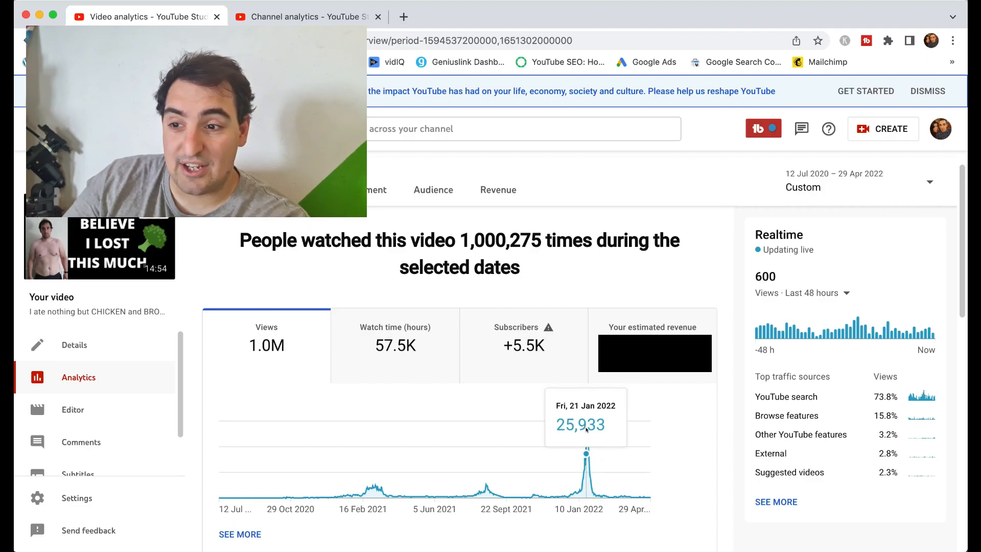
{"action": "mouse_move", "coordinate": [598, 494]}
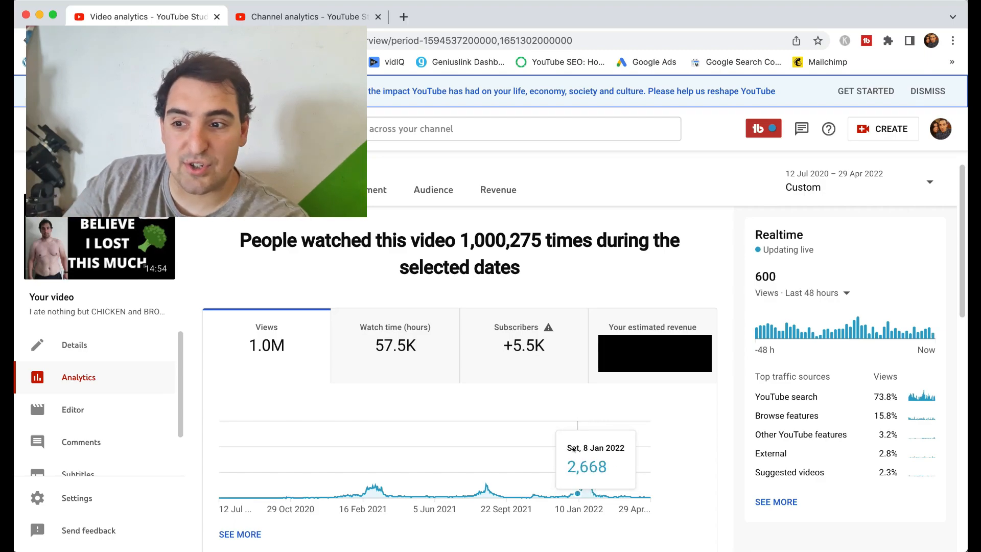
{"action": "mouse_move", "coordinate": [573, 493]}
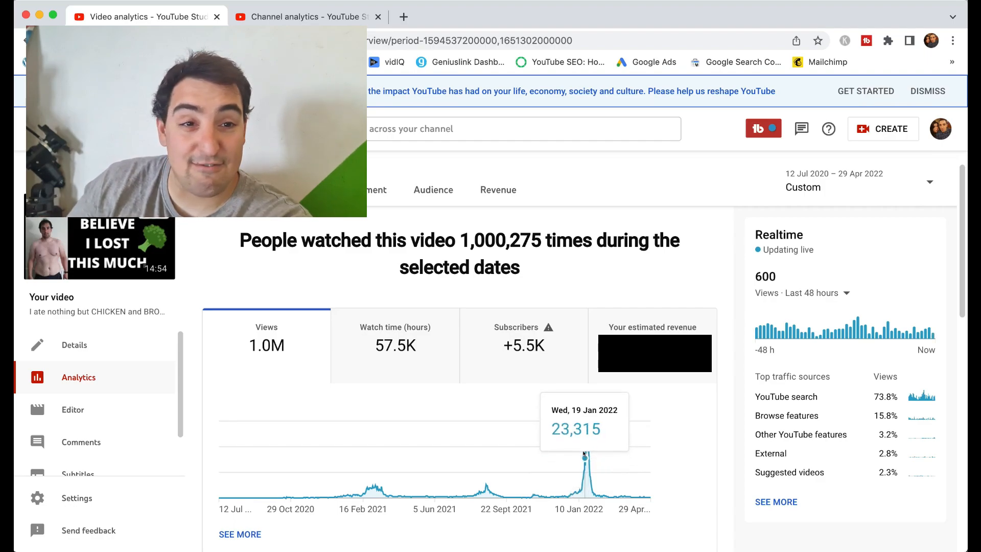
{"action": "mouse_move", "coordinate": [587, 446]}
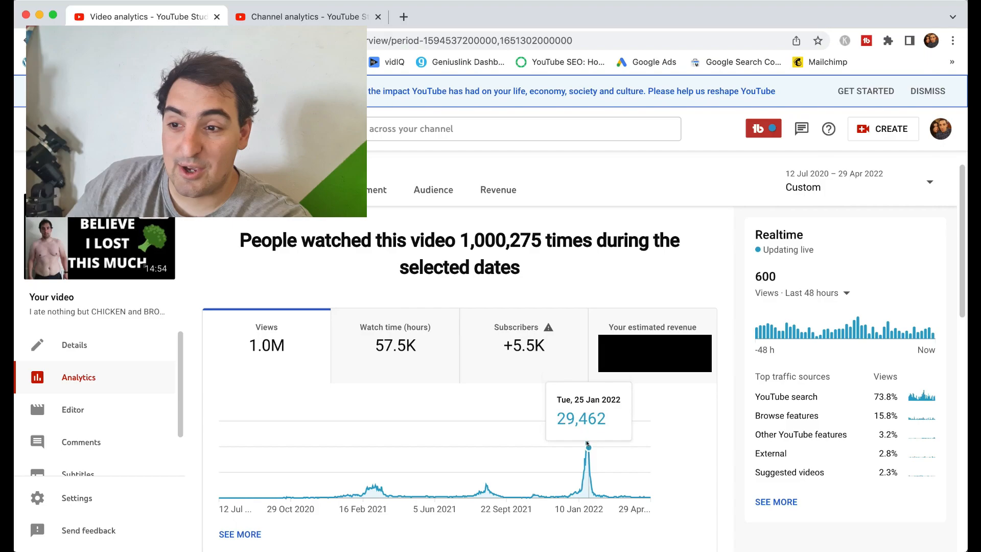
{"action": "mouse_move", "coordinate": [587, 434]}
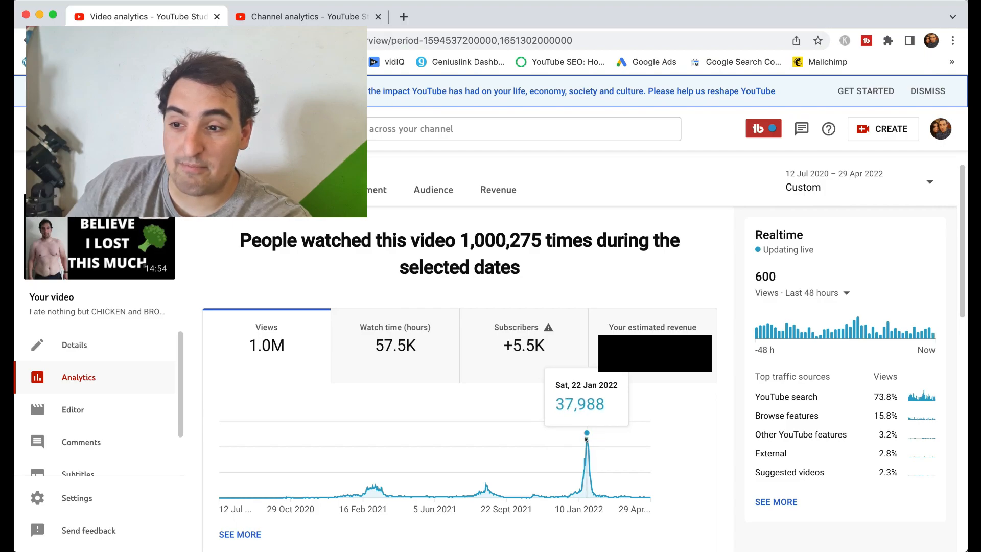
{"action": "mouse_move", "coordinate": [587, 445]}
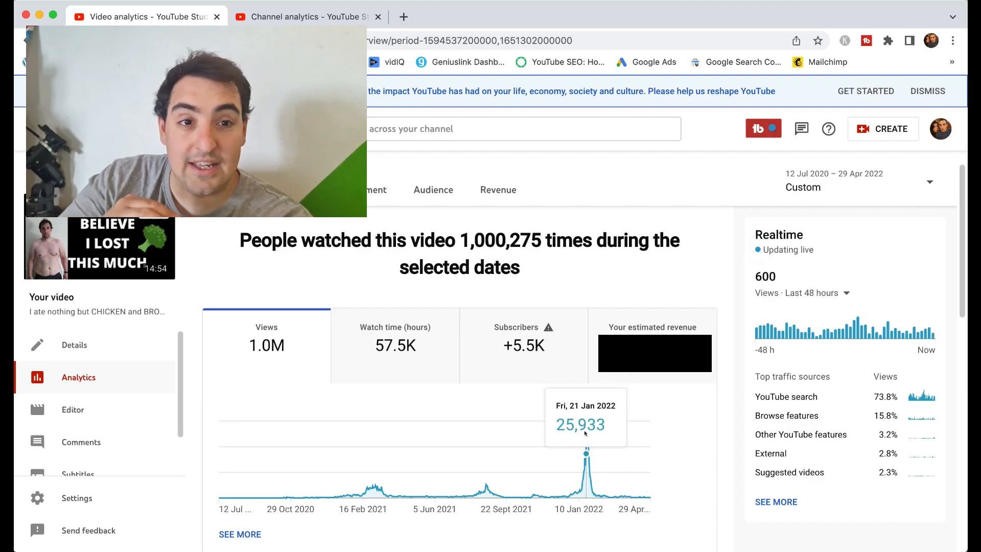
{"action": "mouse_move", "coordinate": [587, 436]}
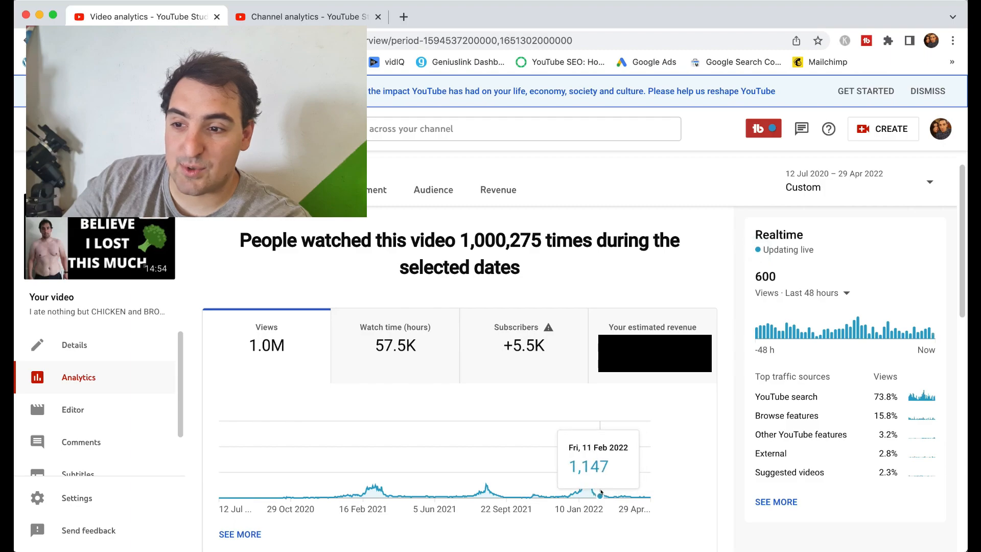
{"action": "mouse_move", "coordinate": [645, 494]}
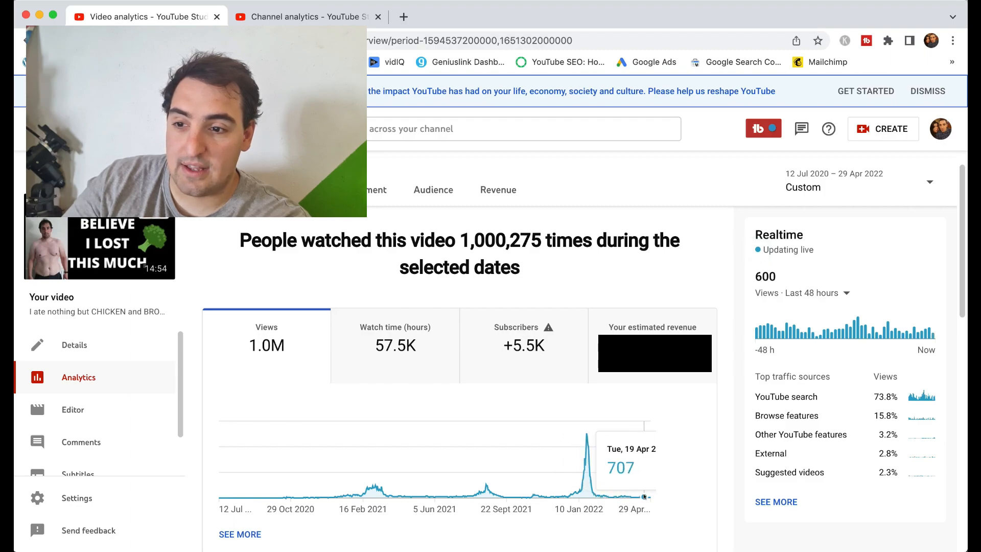
{"action": "mouse_move", "coordinate": [650, 497]}
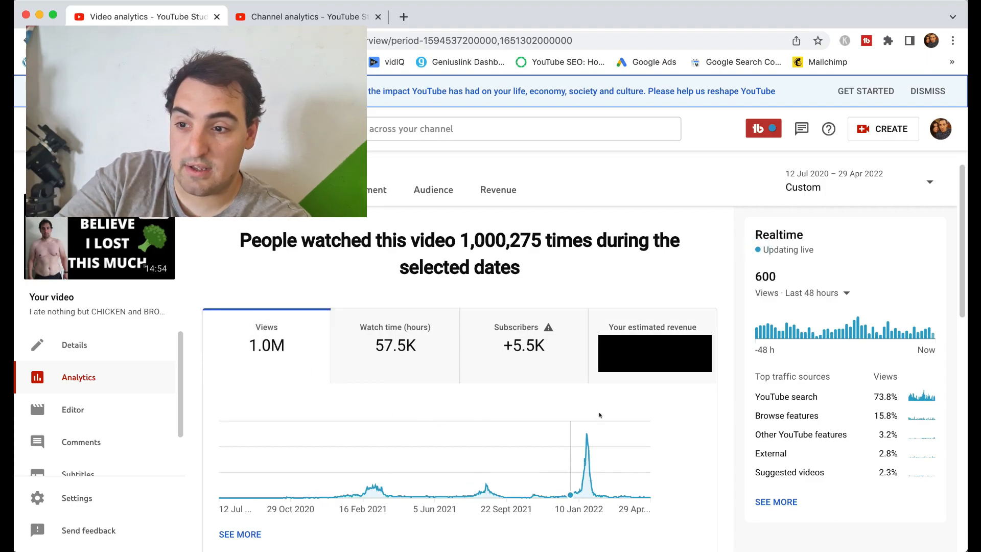
- Check the daily revenue tooltip on the estimated revenue chart for 20 Aug 2021 ($29.95)
{"action": "left_click", "coordinate": [653, 327]}
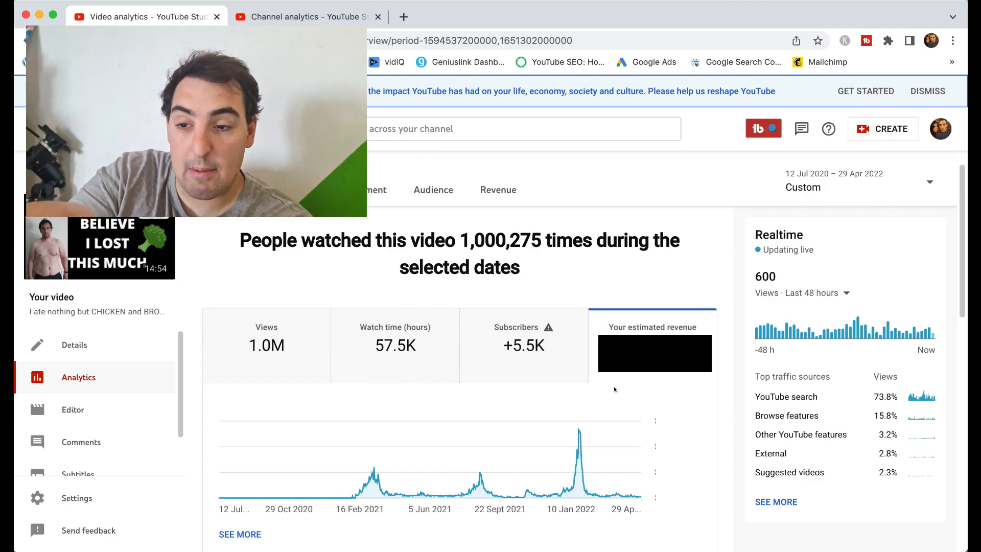
{"action": "mouse_move", "coordinate": [239, 422]}
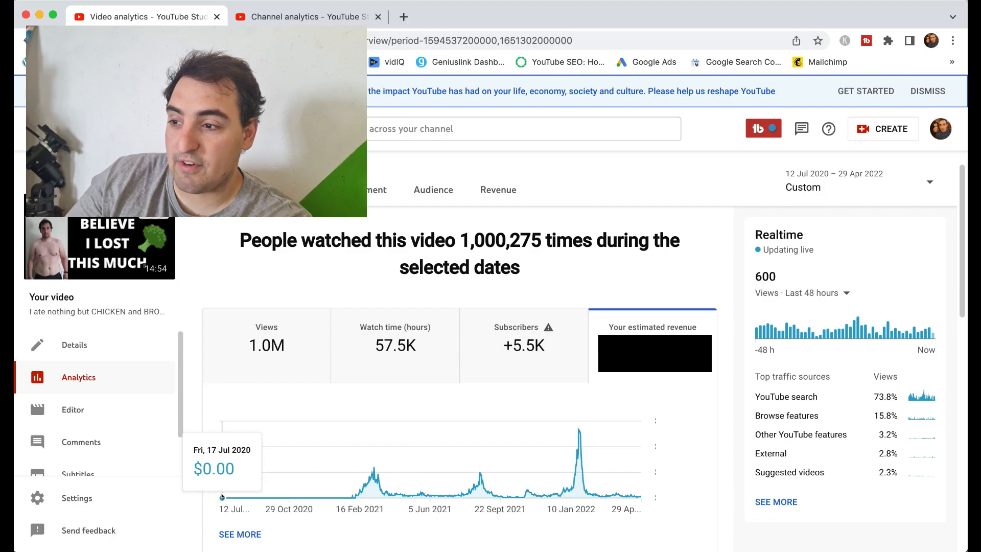
{"action": "mouse_move", "coordinate": [246, 499]}
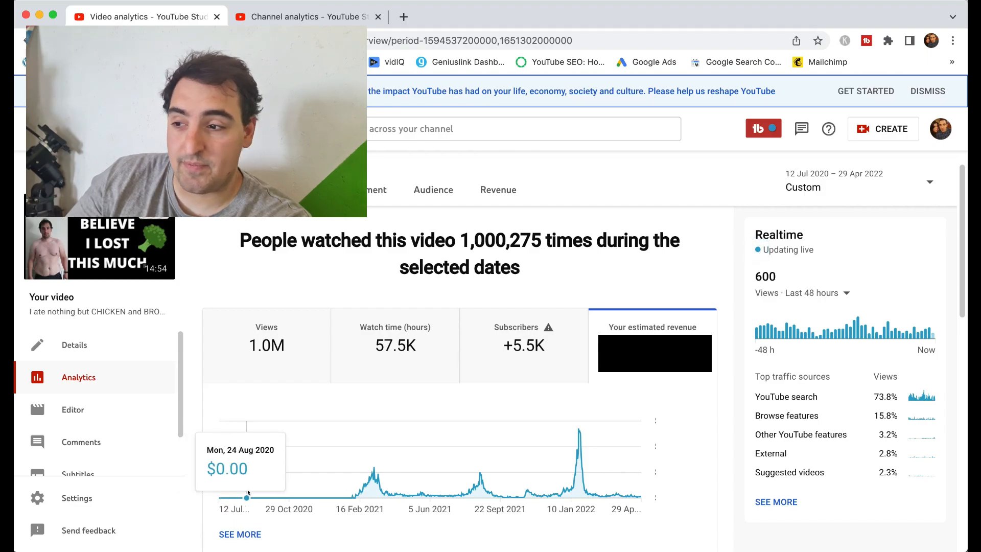
{"action": "mouse_move", "coordinate": [301, 496]}
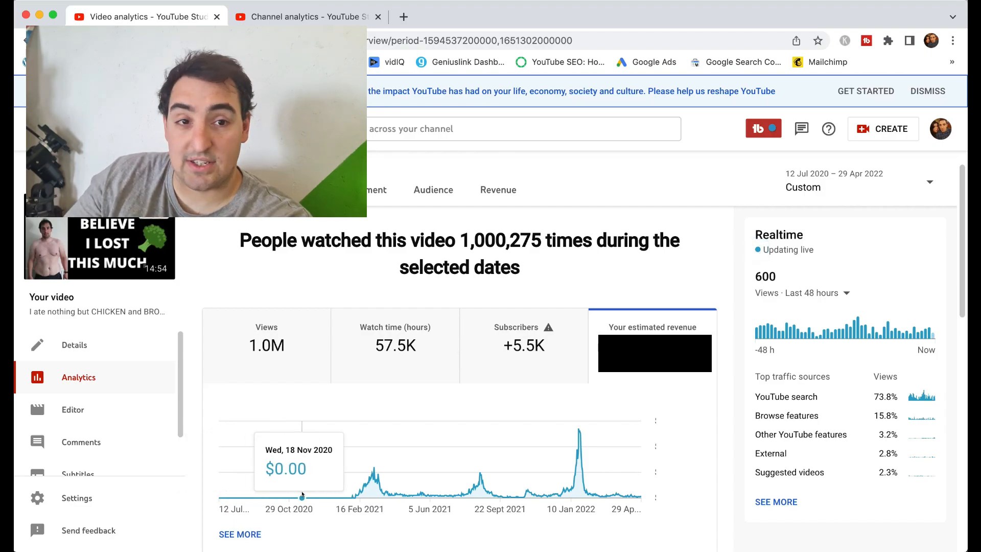
{"action": "mouse_move", "coordinate": [316, 498]}
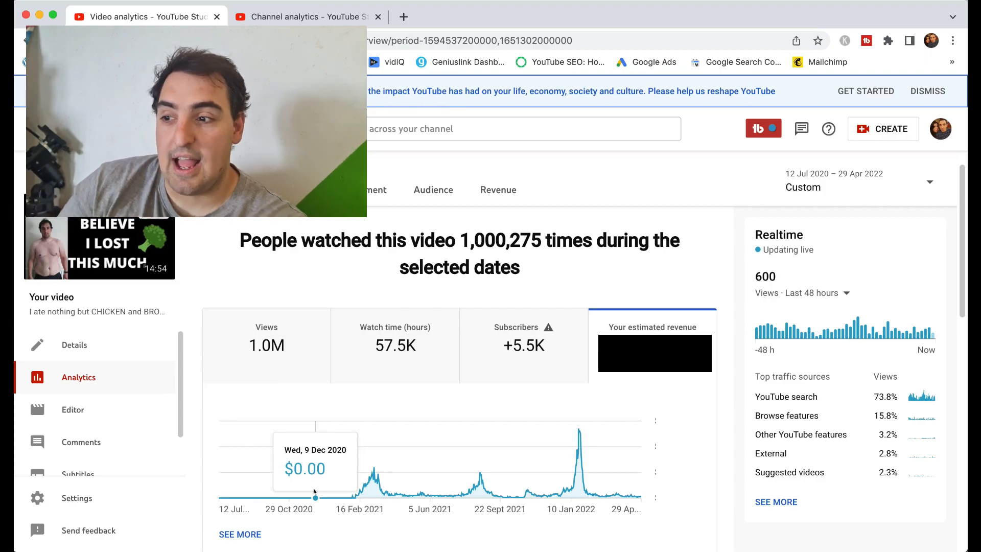
{"action": "mouse_move", "coordinate": [331, 497]}
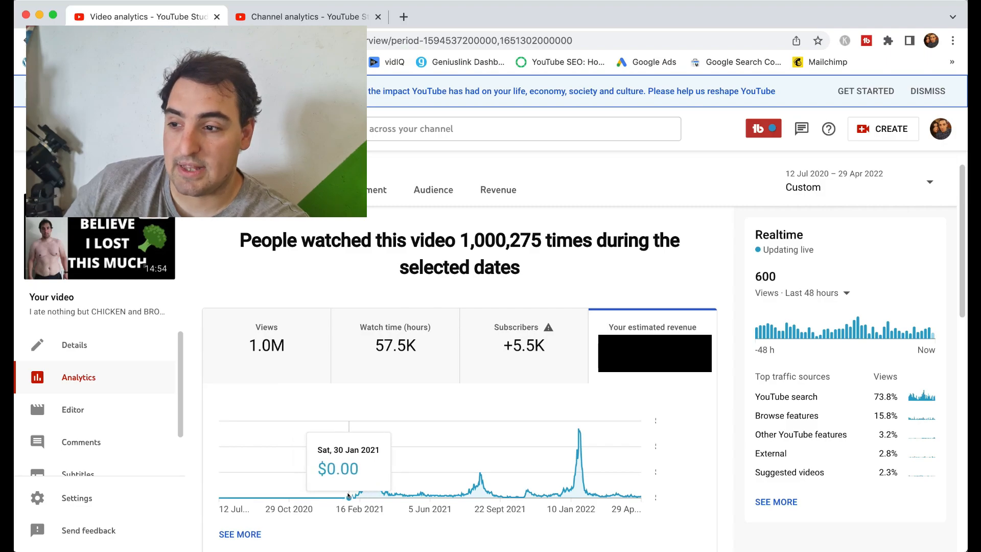
{"action": "mouse_move", "coordinate": [351, 498]}
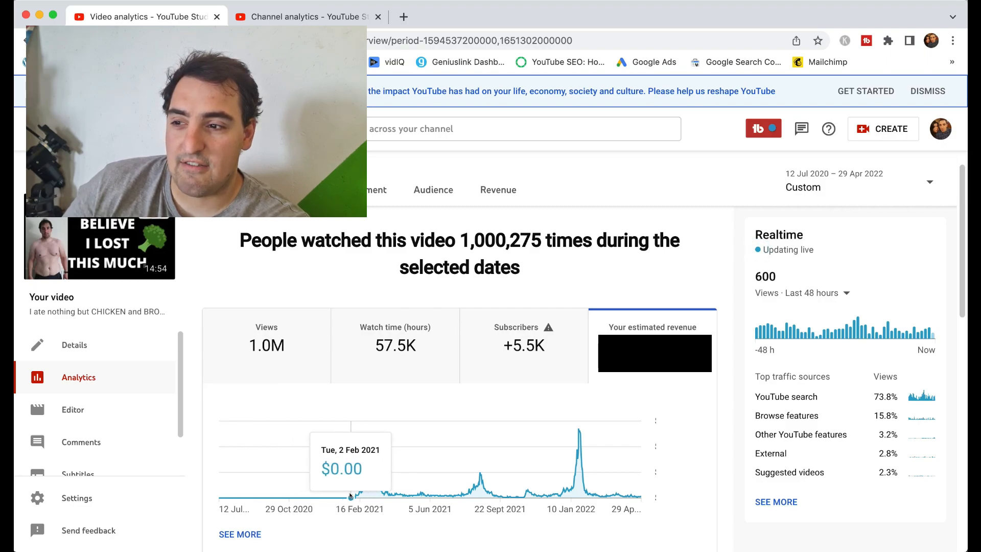
{"action": "mouse_move", "coordinate": [351, 495]}
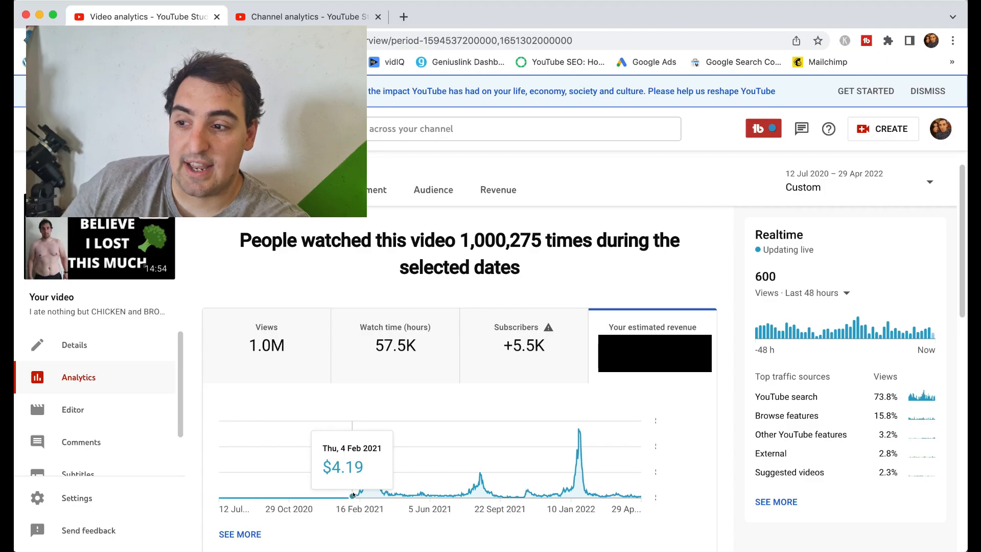
{"action": "mouse_move", "coordinate": [355, 497]}
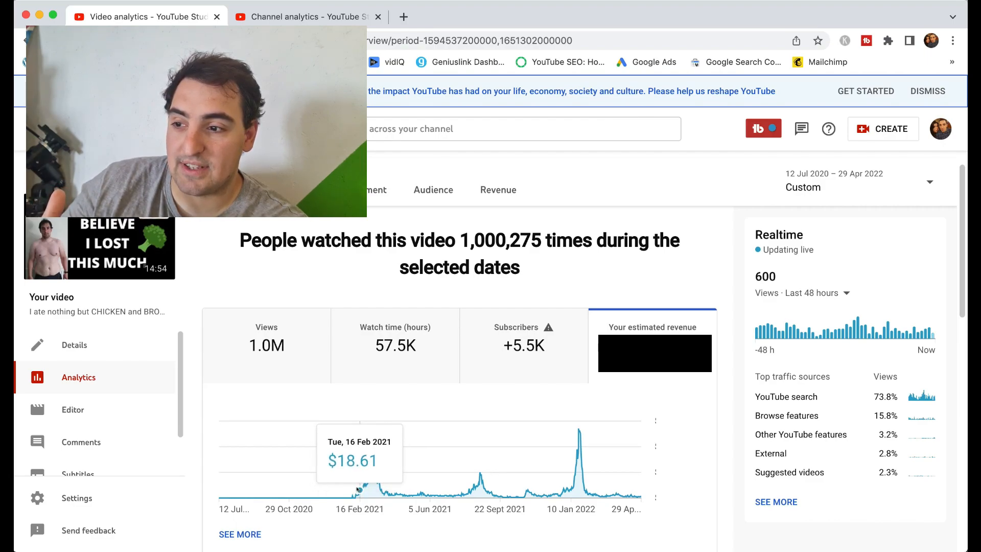
{"action": "mouse_move", "coordinate": [328, 426]}
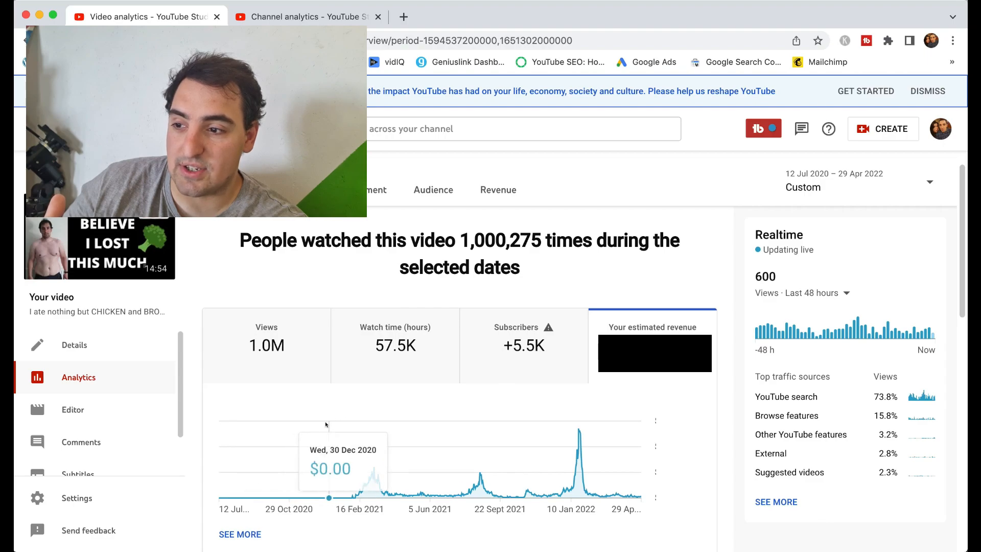
{"action": "mouse_move", "coordinate": [309, 427]}
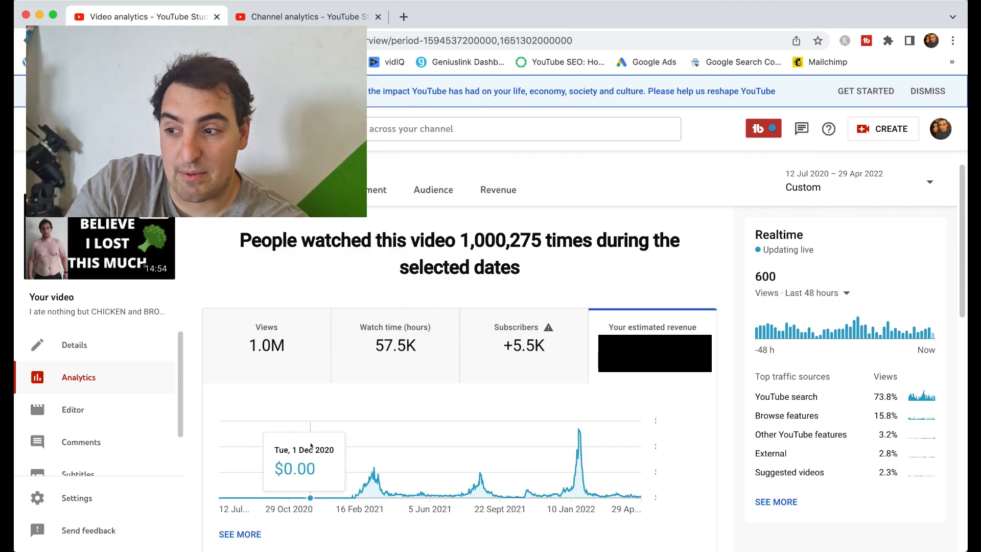
{"action": "mouse_move", "coordinate": [355, 498]}
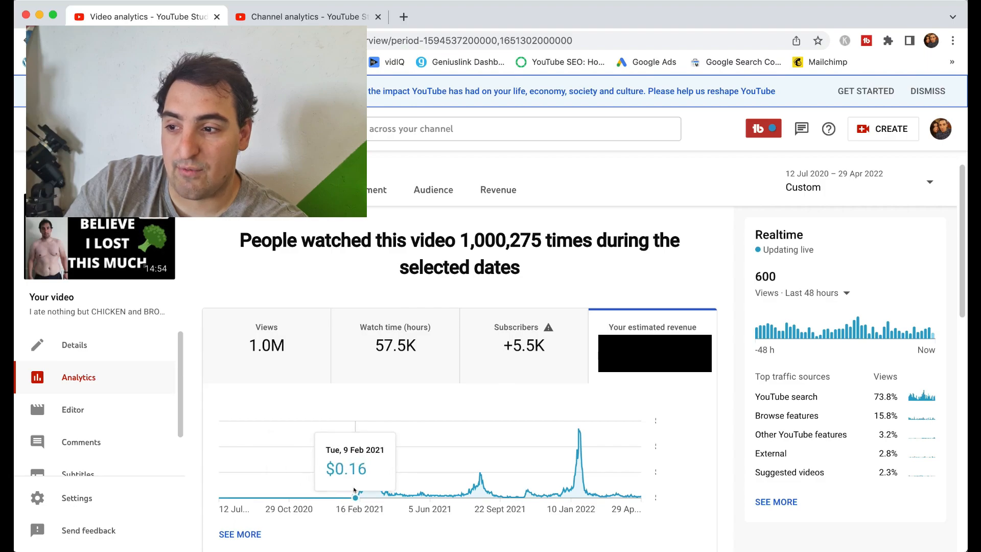
{"action": "mouse_move", "coordinate": [362, 488]}
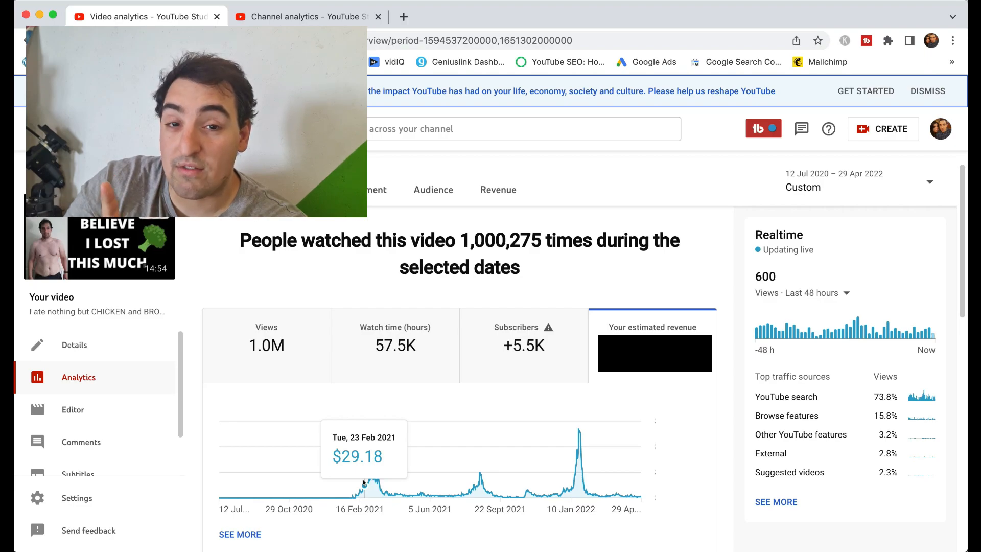
{"action": "mouse_move", "coordinate": [369, 475]}
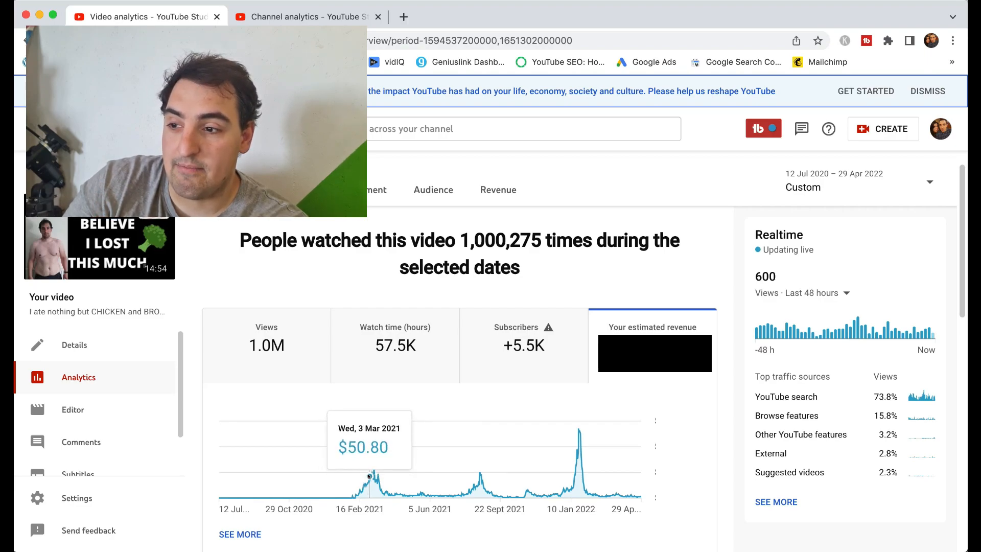
{"action": "mouse_move", "coordinate": [372, 478]}
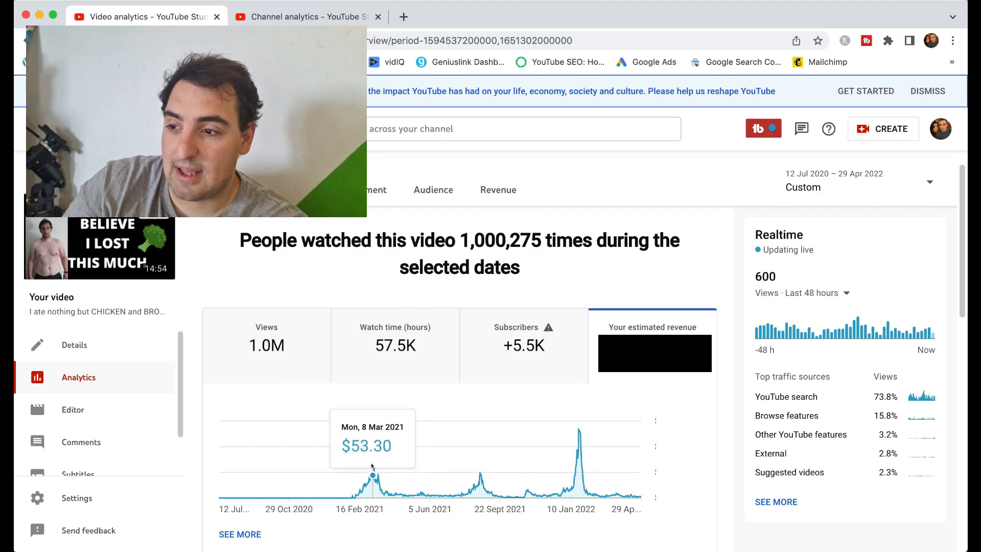
{"action": "mouse_move", "coordinate": [372, 475]}
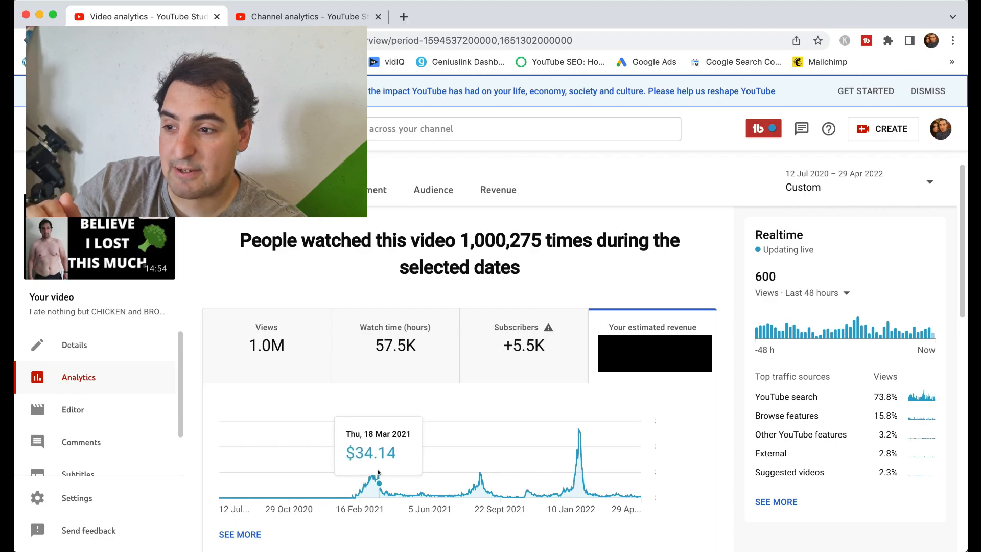
{"action": "mouse_move", "coordinate": [405, 497]}
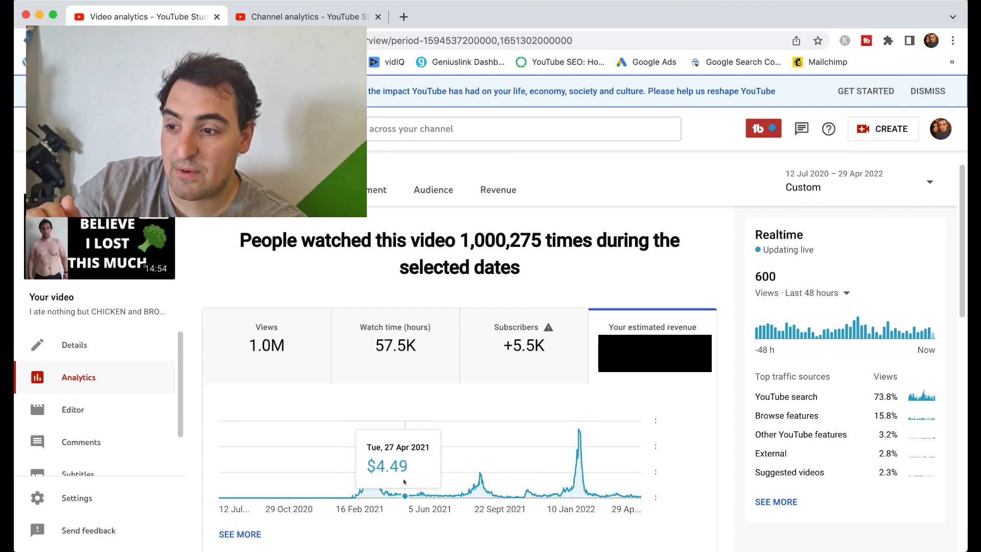
{"action": "mouse_move", "coordinate": [412, 494]}
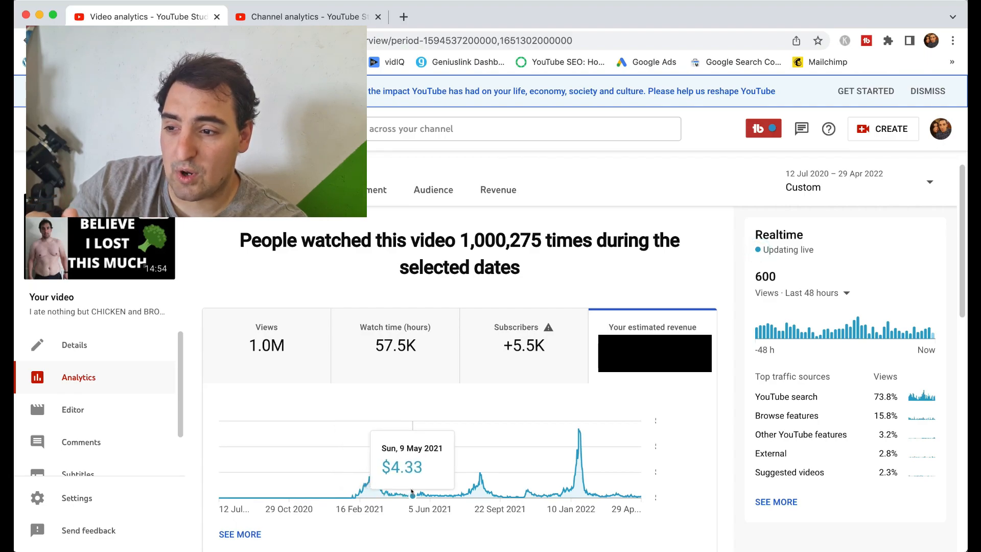
{"action": "mouse_move", "coordinate": [417, 494]}
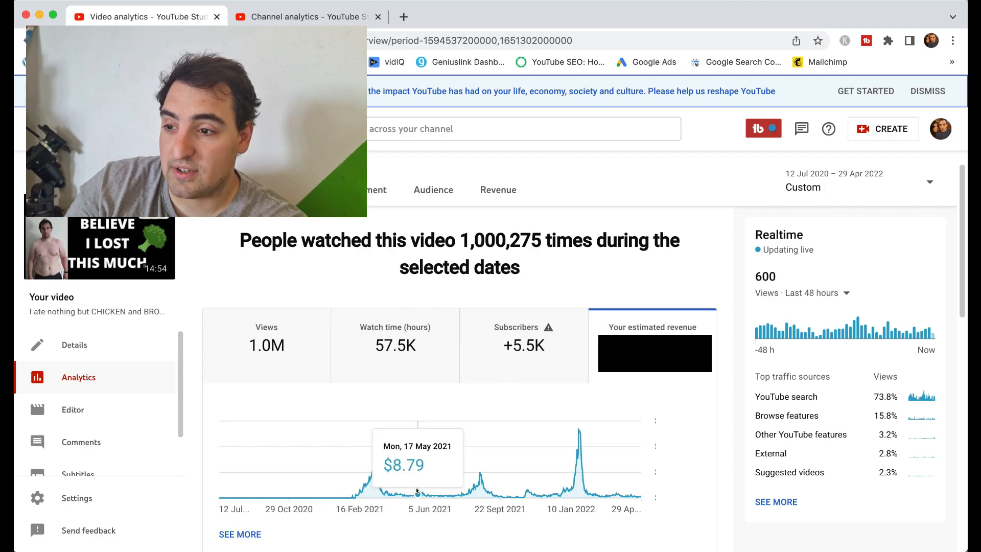
{"action": "mouse_move", "coordinate": [420, 491]}
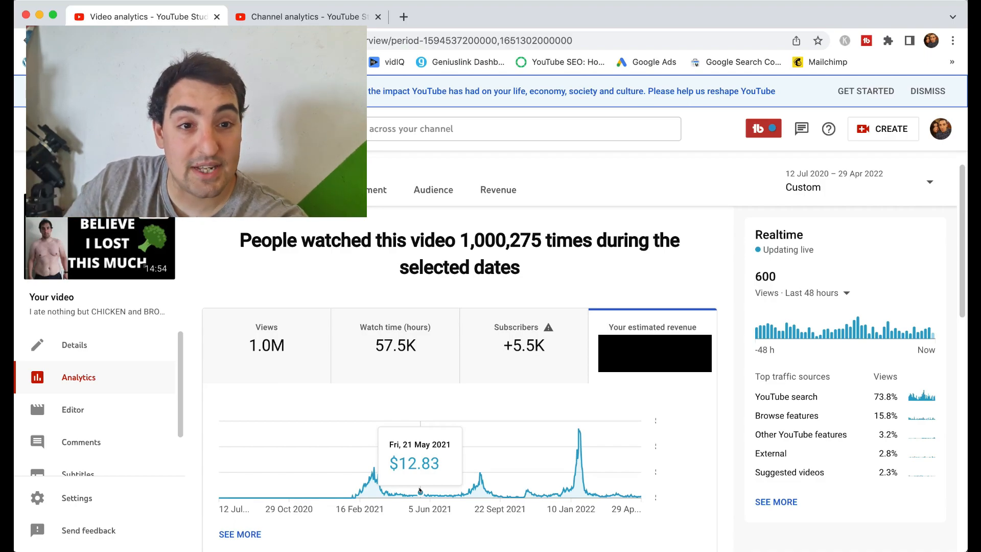
{"action": "mouse_move", "coordinate": [423, 489]}
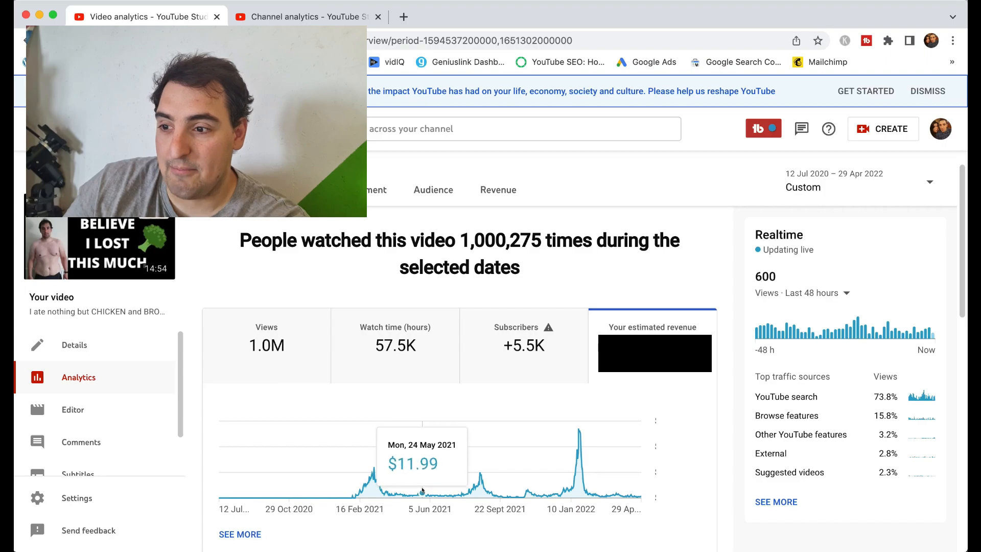
{"action": "mouse_move", "coordinate": [439, 497]}
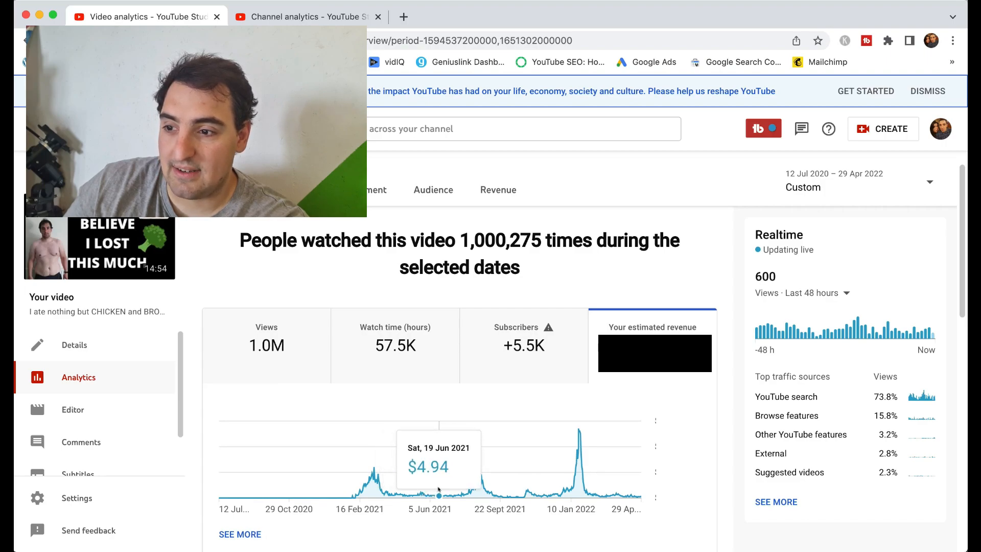
{"action": "mouse_move", "coordinate": [454, 495]}
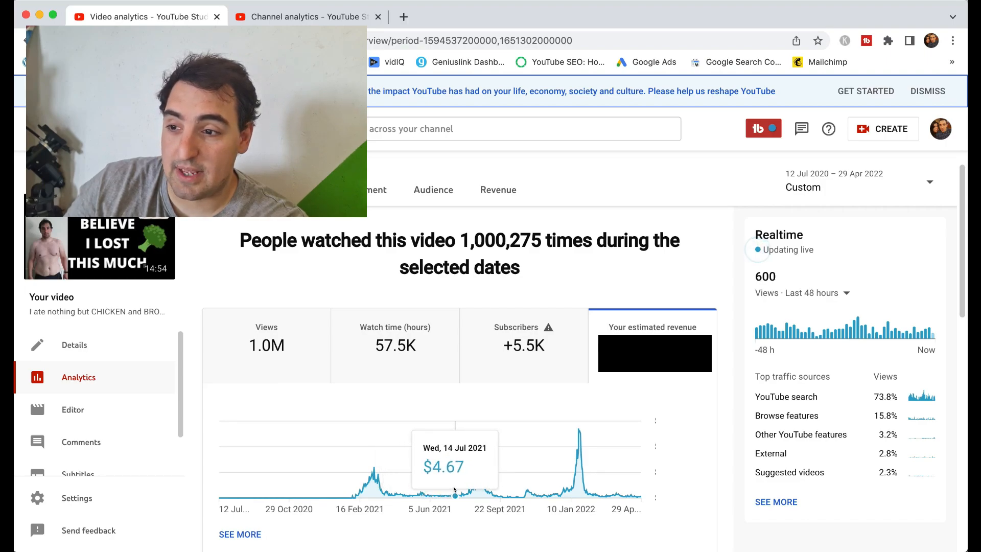
{"action": "mouse_move", "coordinate": [460, 494]}
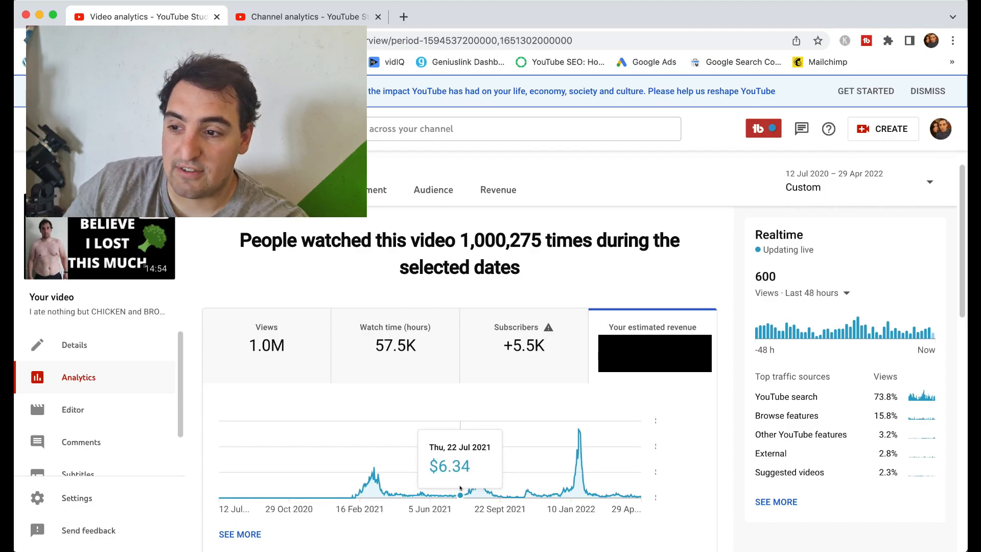
{"action": "mouse_move", "coordinate": [468, 495]}
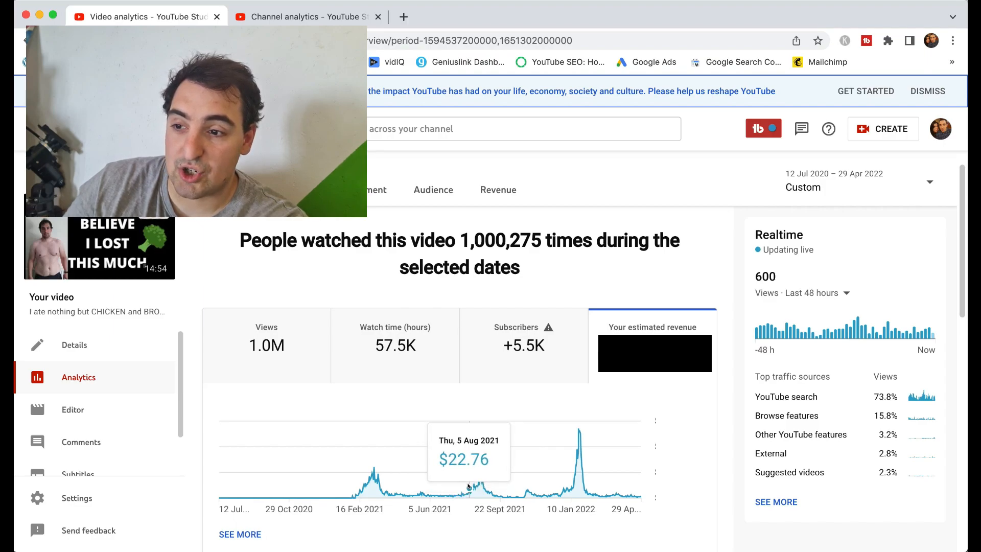
{"action": "mouse_move", "coordinate": [471, 485]}
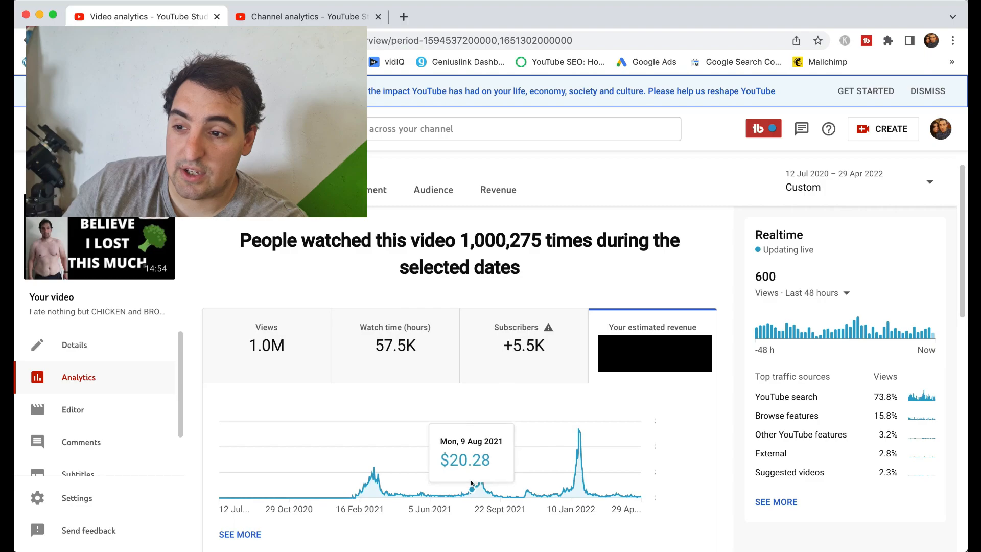
{"action": "mouse_move", "coordinate": [476, 484]}
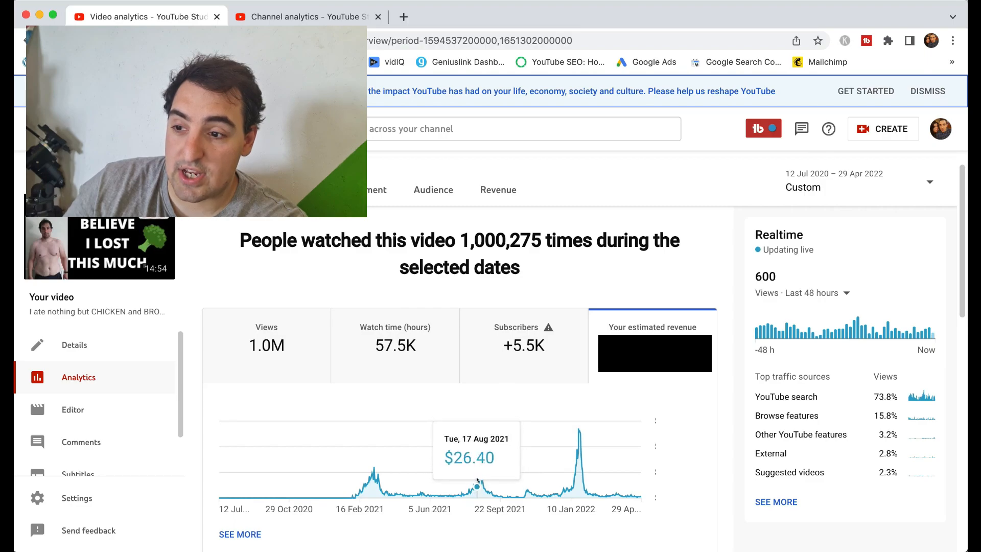
{"action": "mouse_move", "coordinate": [479, 472]}
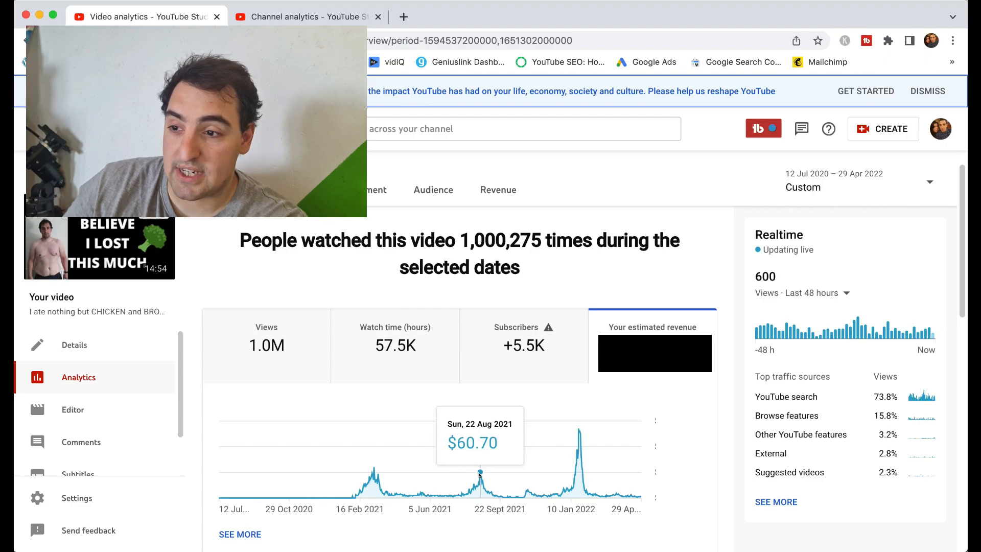
{"action": "mouse_move", "coordinate": [479, 484]}
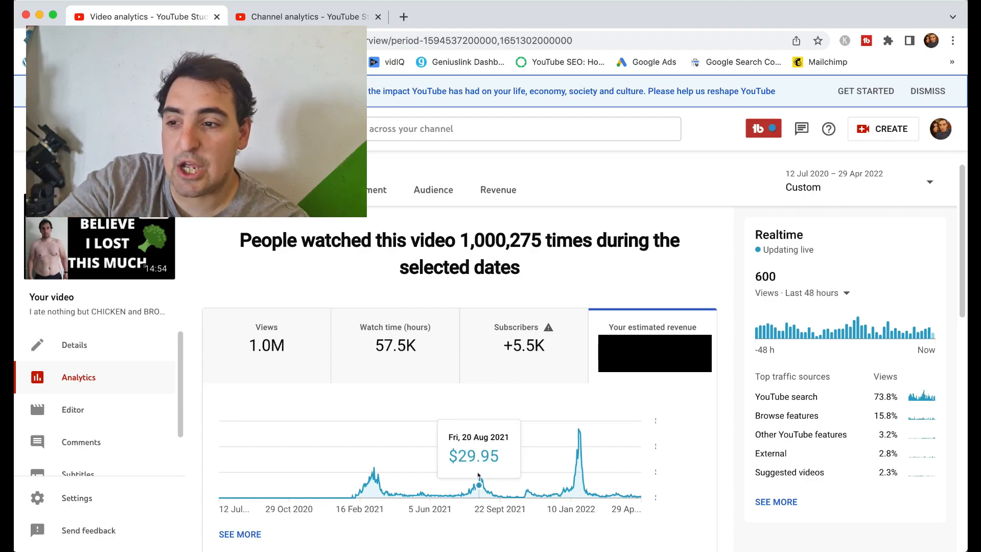
{"action": "mouse_move", "coordinate": [479, 470]}
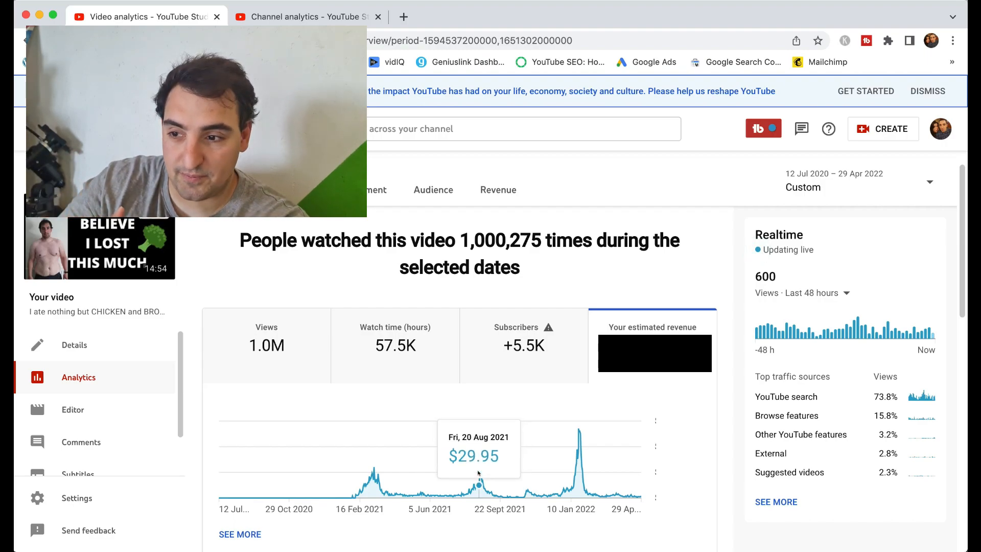
{"action": "mouse_move", "coordinate": [480, 470]}
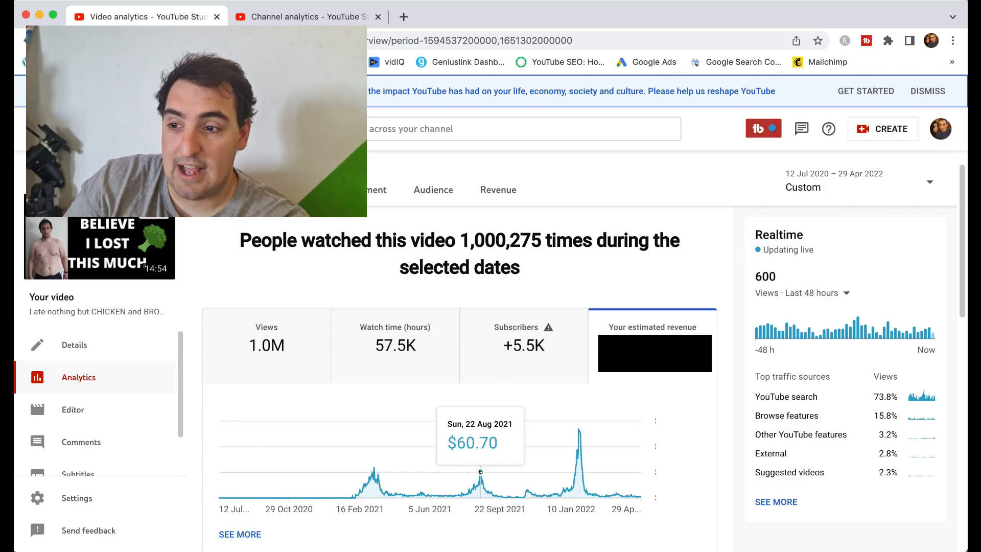
{"action": "mouse_move", "coordinate": [482, 480]}
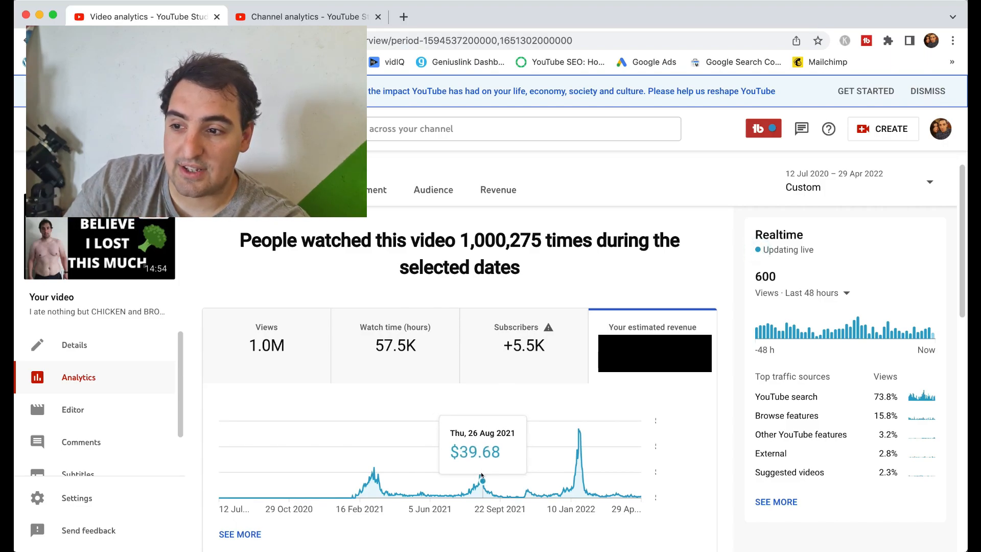
{"action": "mouse_move", "coordinate": [479, 476]}
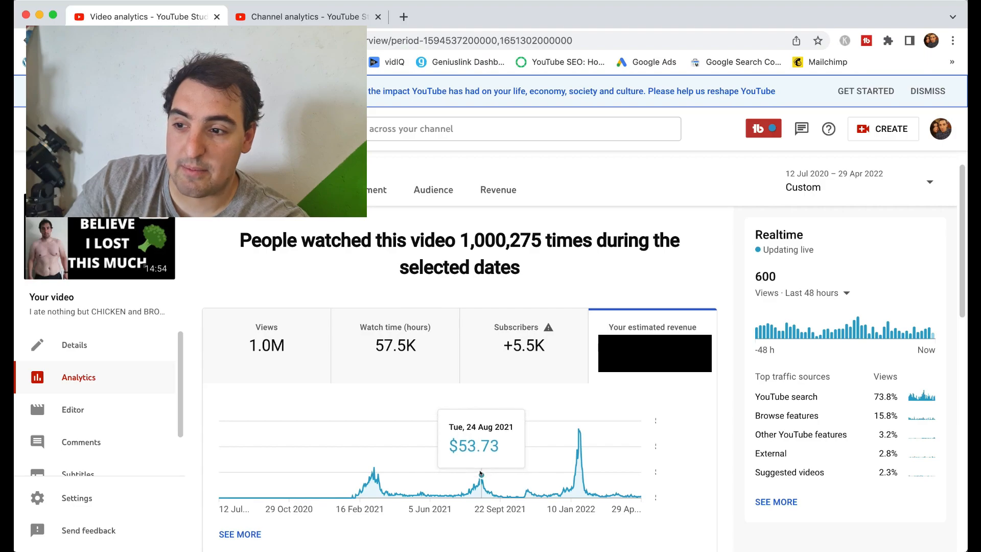
{"action": "mouse_move", "coordinate": [478, 474]}
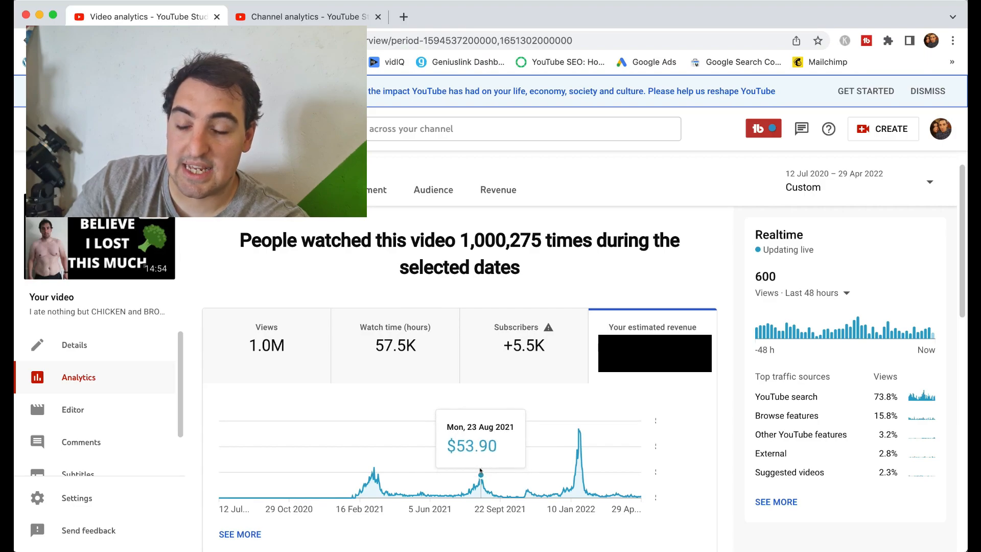
{"action": "mouse_move", "coordinate": [484, 478]}
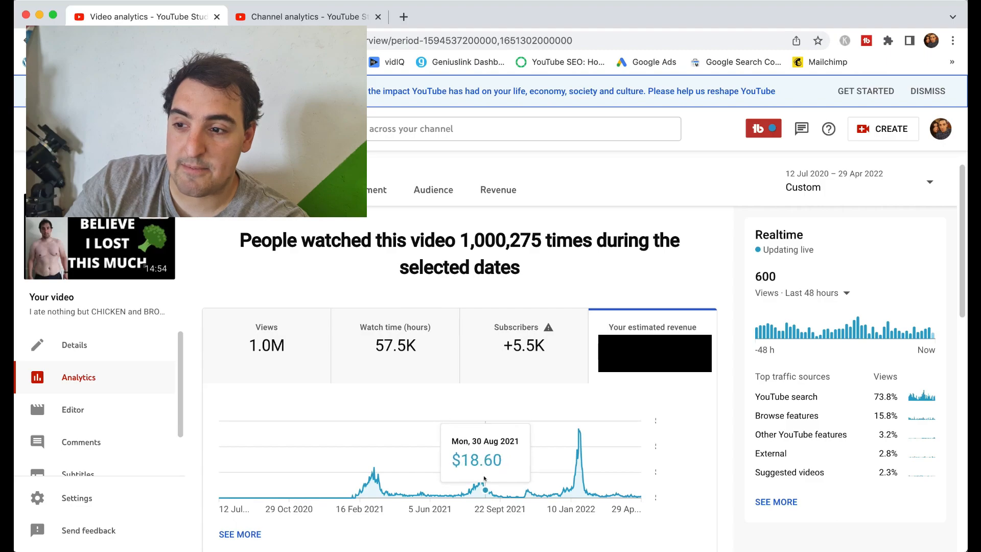
{"action": "mouse_move", "coordinate": [509, 495]}
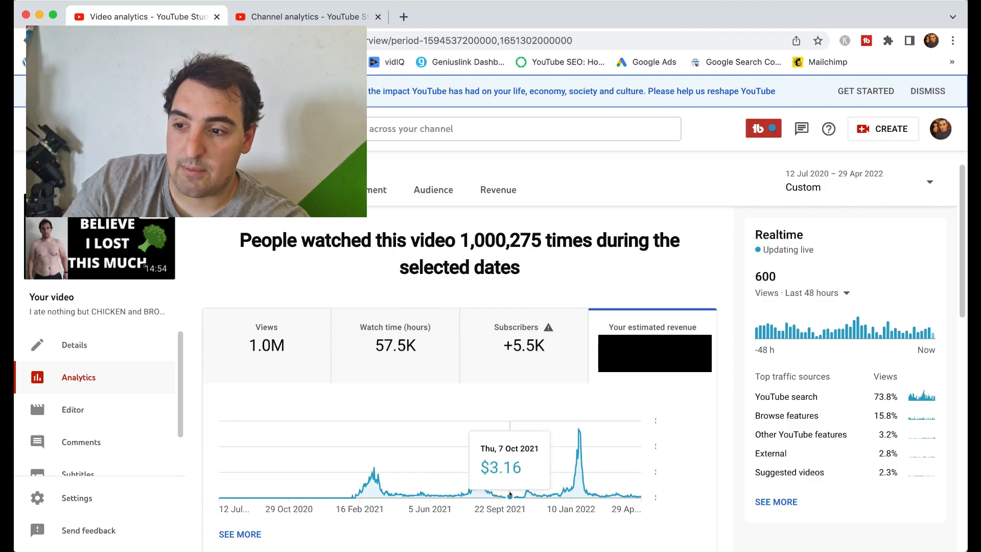
{"action": "mouse_move", "coordinate": [509, 495]}
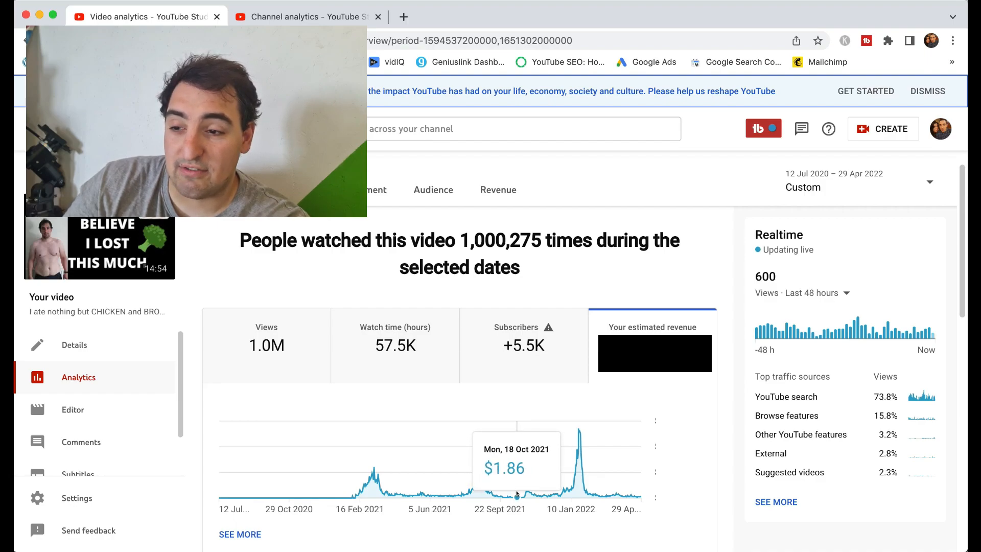
{"action": "mouse_move", "coordinate": [526, 492]}
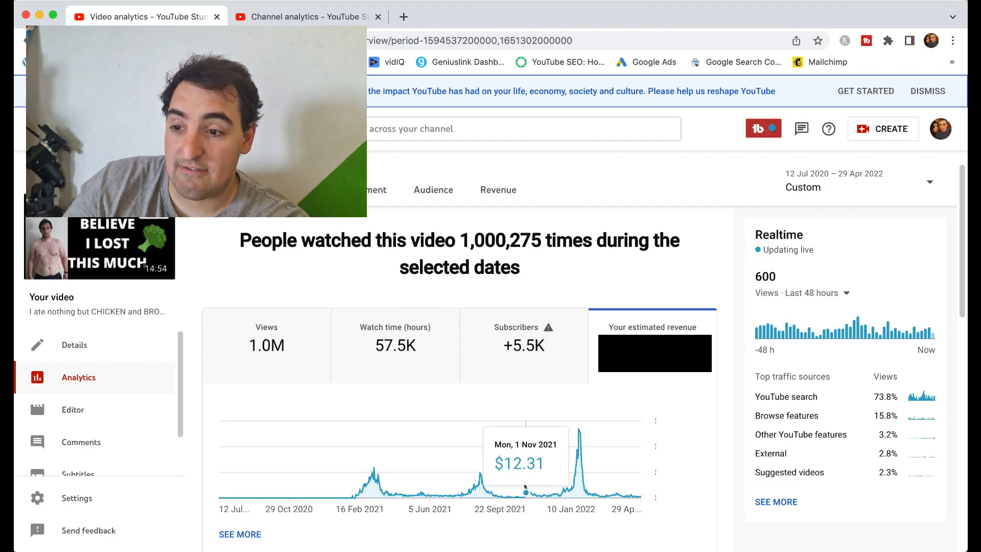
{"action": "mouse_move", "coordinate": [552, 495]}
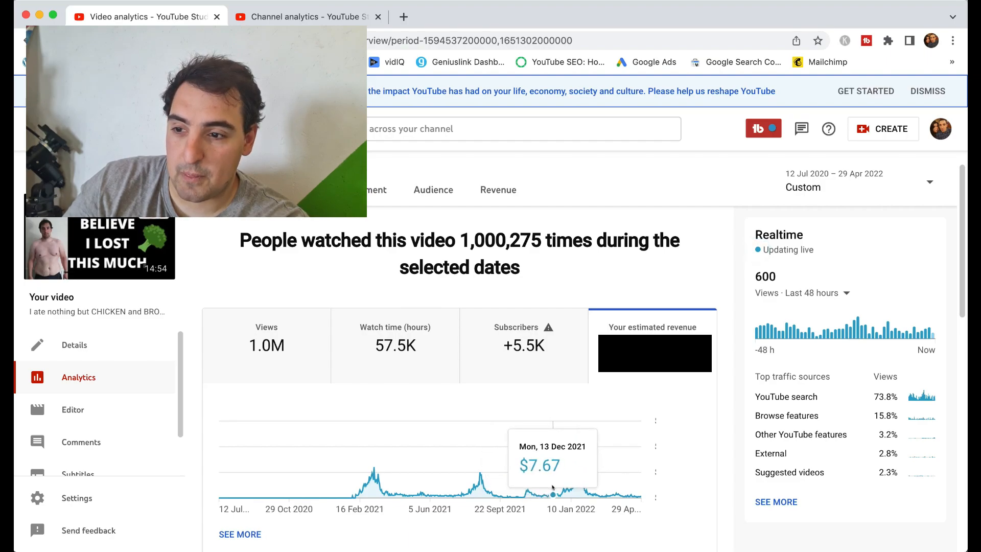
{"action": "mouse_move", "coordinate": [556, 493]}
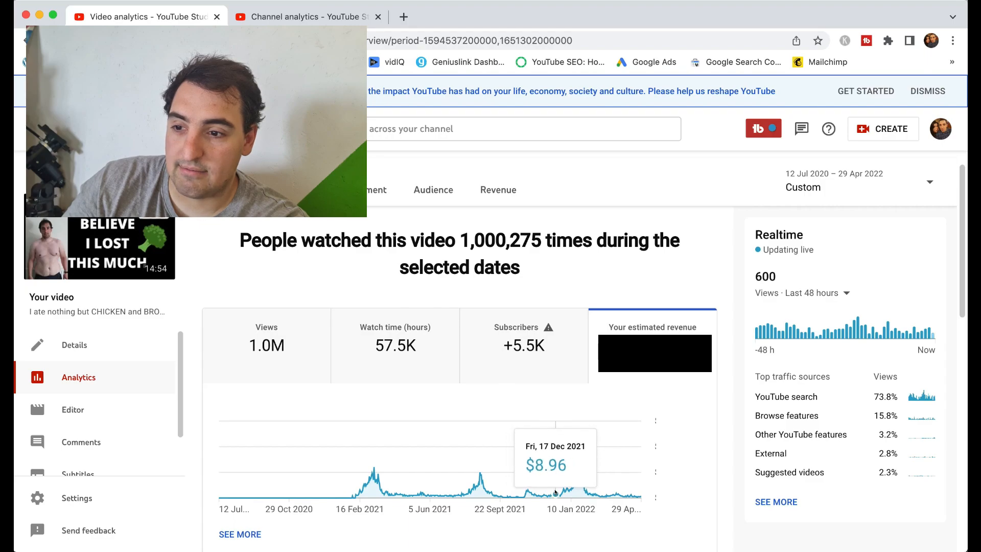
{"action": "mouse_move", "coordinate": [561, 495]}
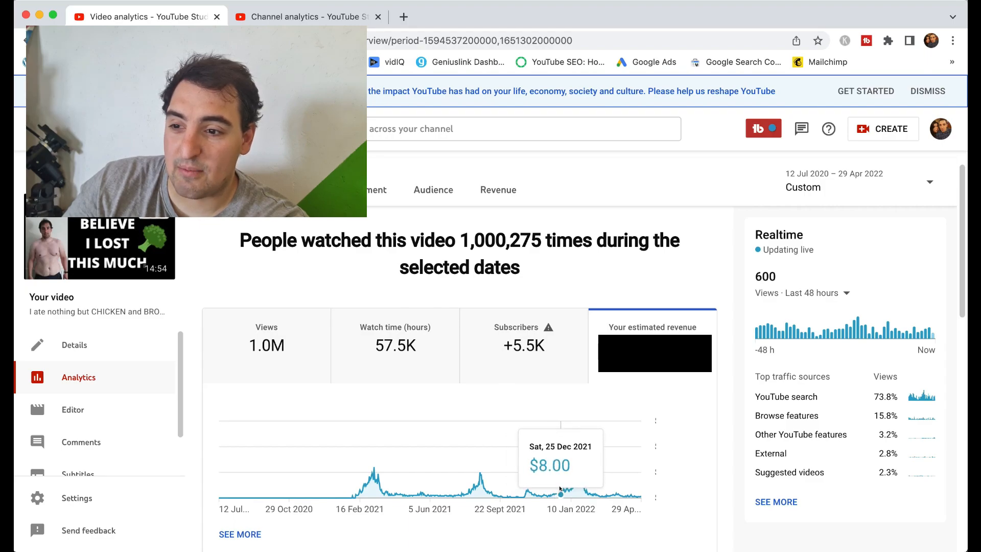
{"action": "mouse_move", "coordinate": [563, 492]}
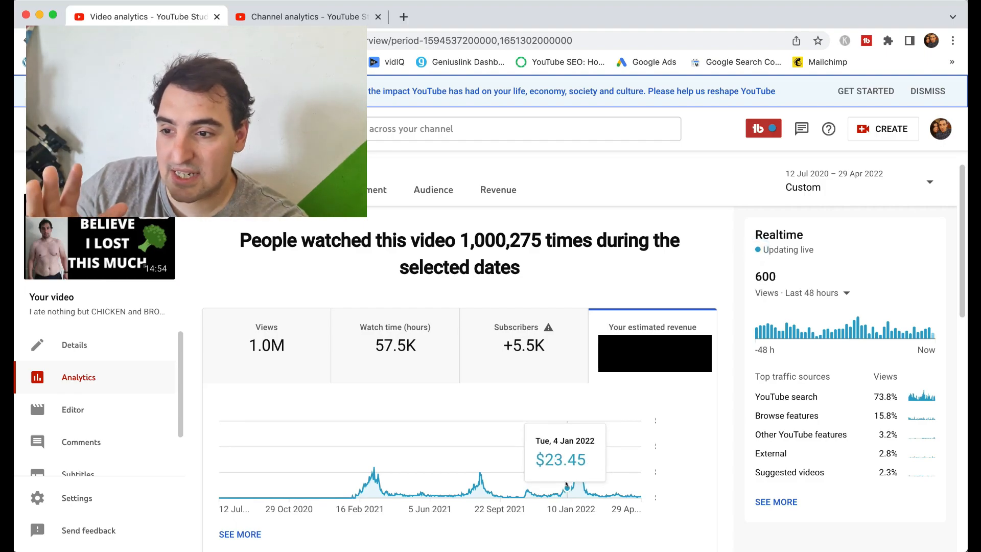
{"action": "mouse_move", "coordinate": [571, 482]}
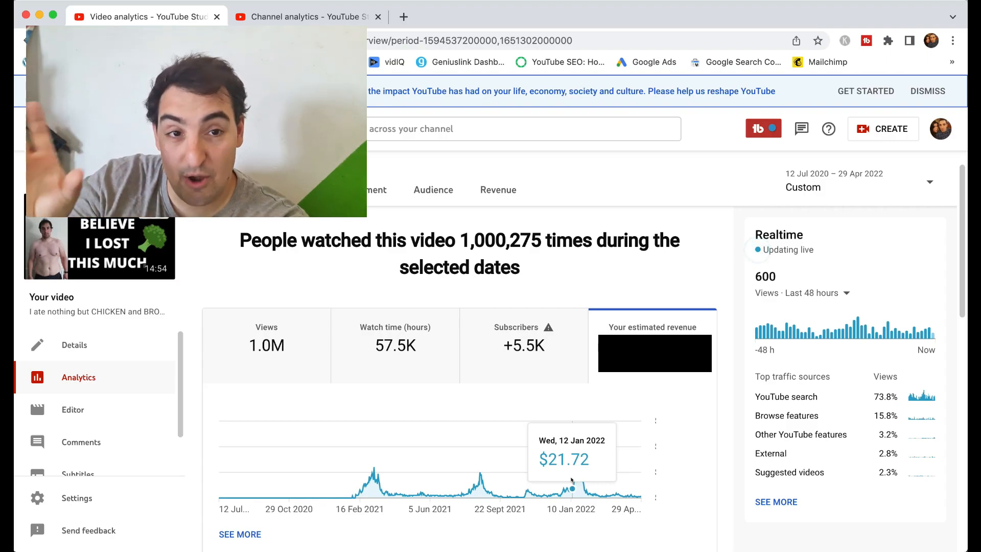
{"action": "mouse_move", "coordinate": [577, 462]}
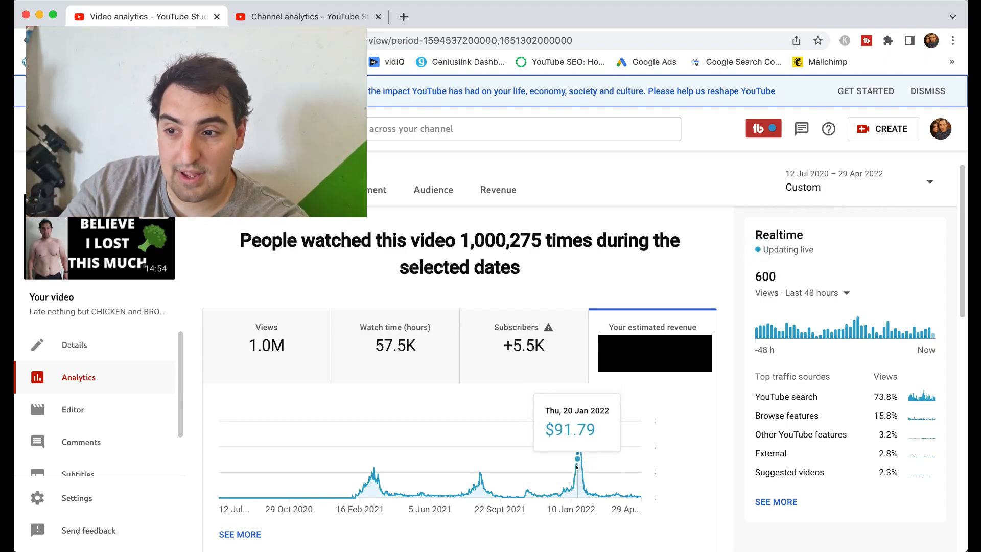
{"action": "mouse_move", "coordinate": [573, 477]}
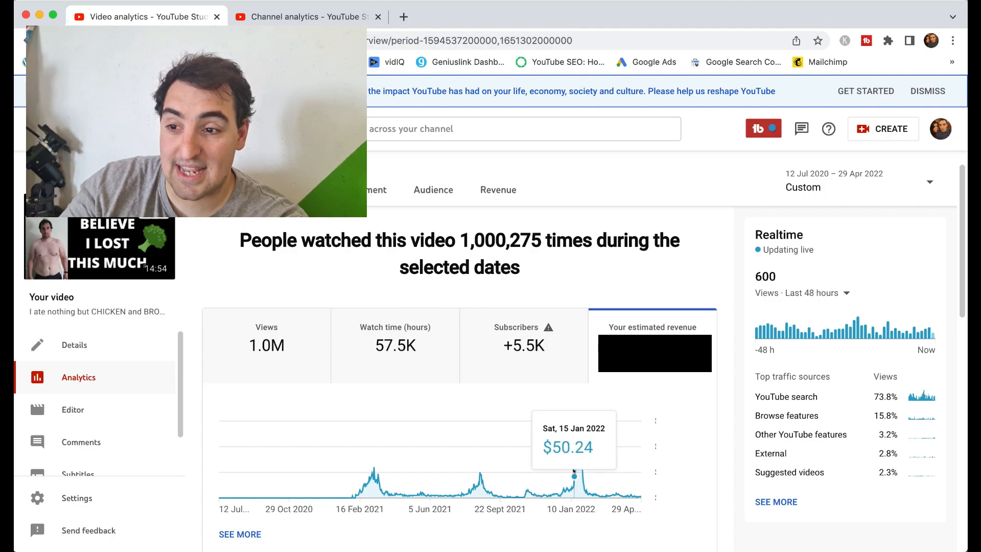
{"action": "mouse_move", "coordinate": [573, 475]}
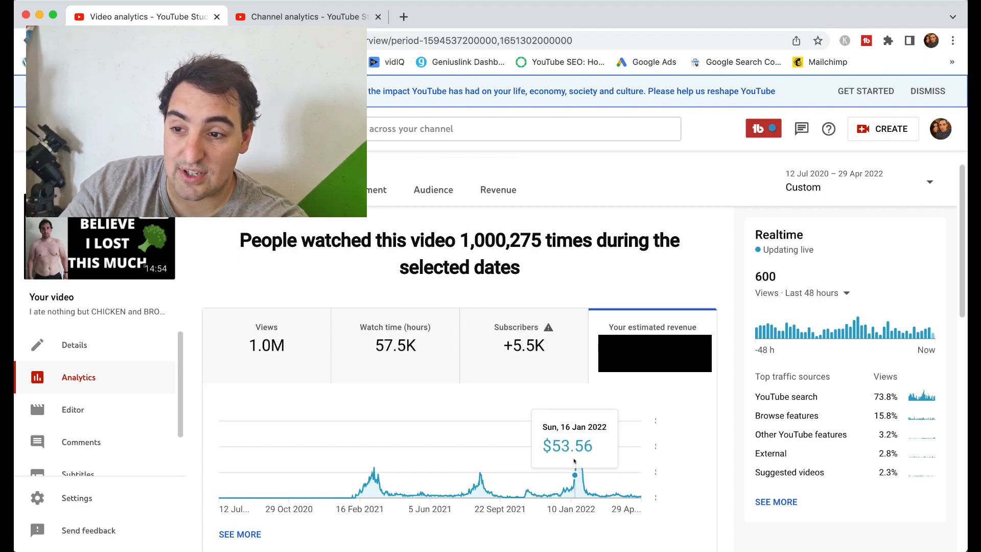
{"action": "mouse_move", "coordinate": [575, 457]}
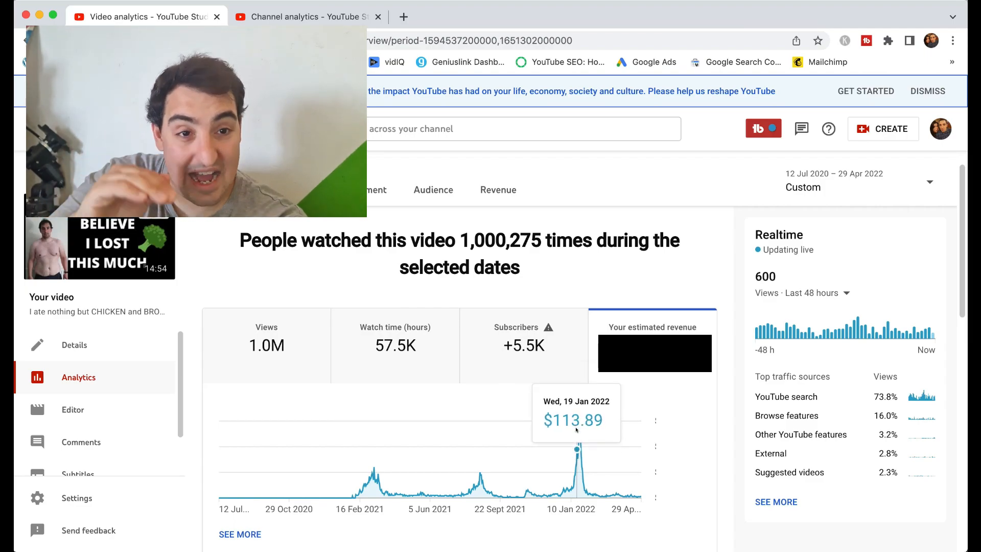
{"action": "mouse_move", "coordinate": [577, 432]}
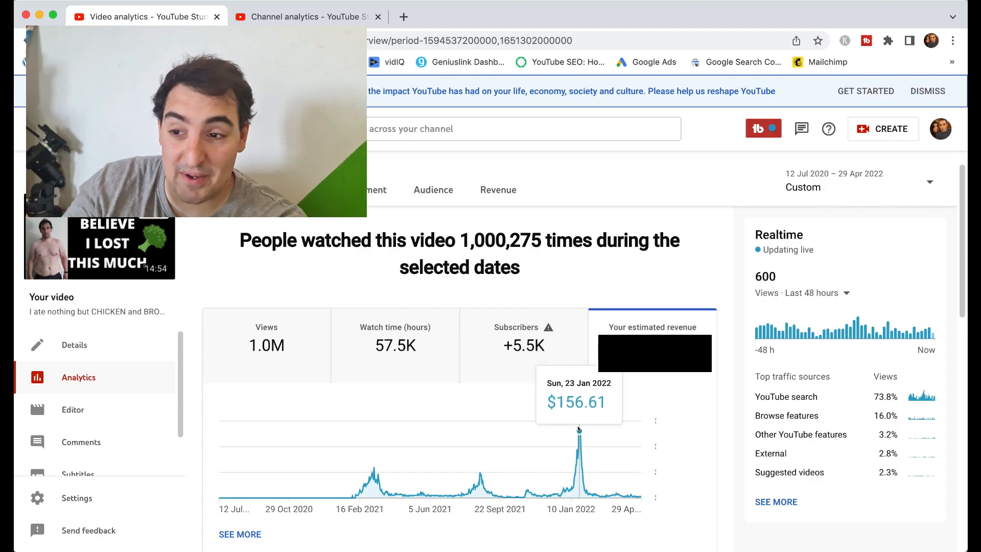
{"action": "mouse_move", "coordinate": [579, 430]}
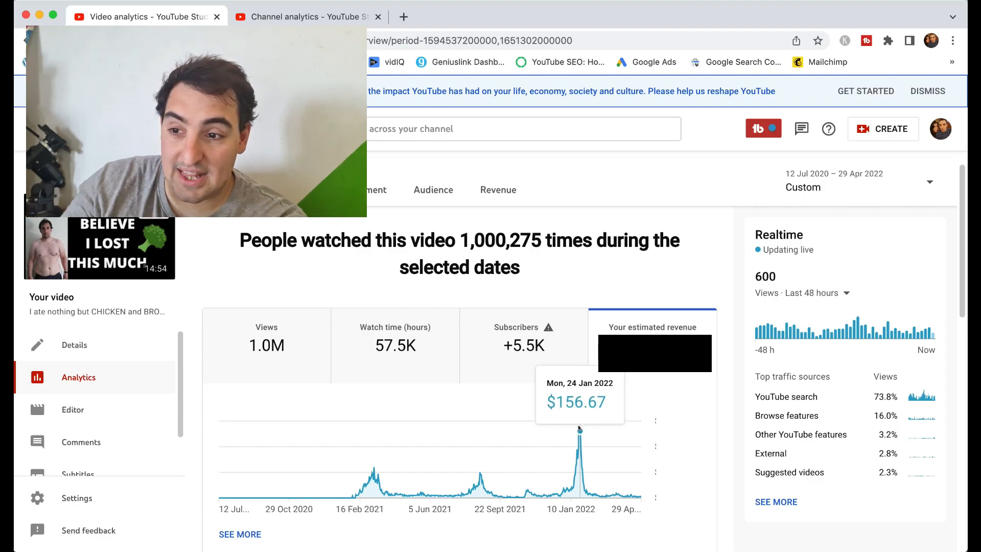
{"action": "mouse_move", "coordinate": [581, 431]}
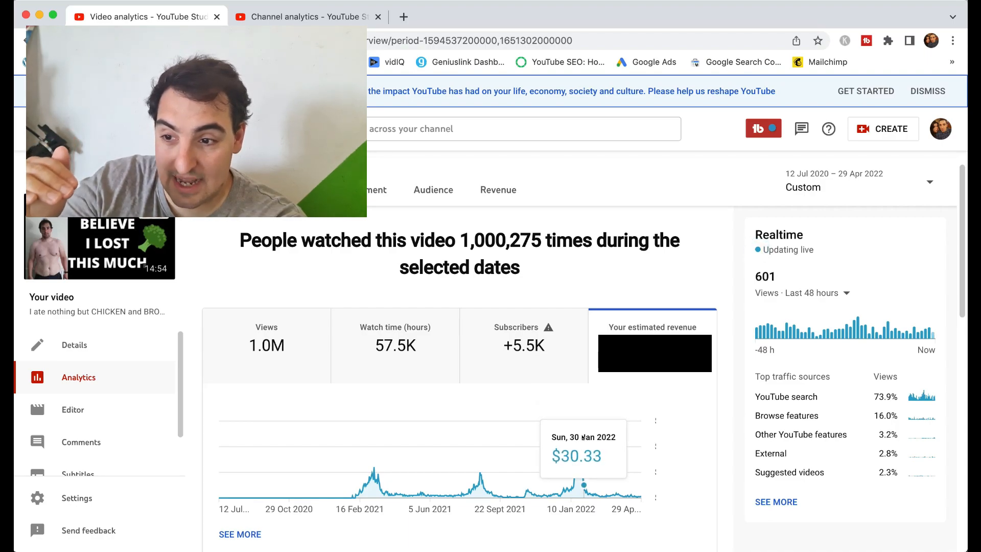
{"action": "mouse_move", "coordinate": [586, 489]}
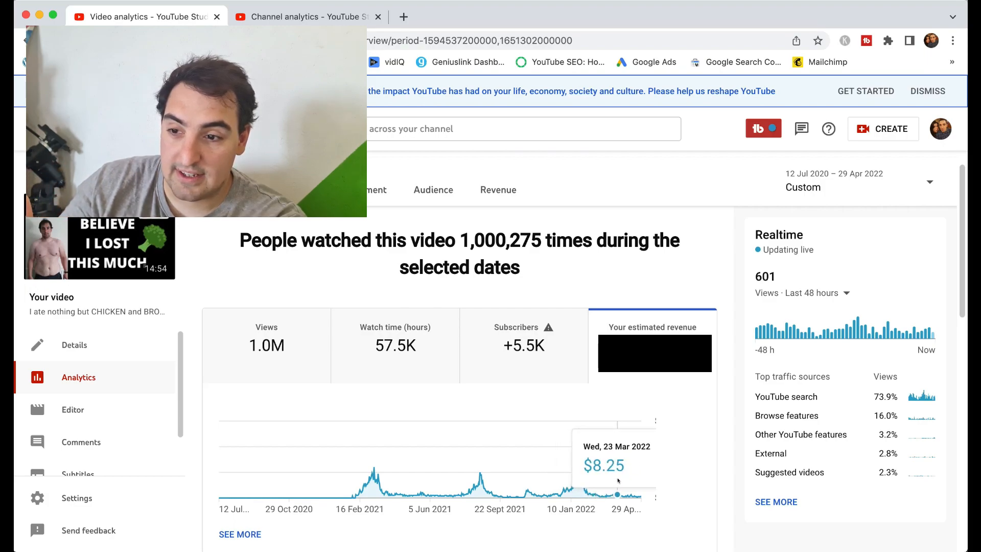
{"action": "mouse_move", "coordinate": [642, 497]}
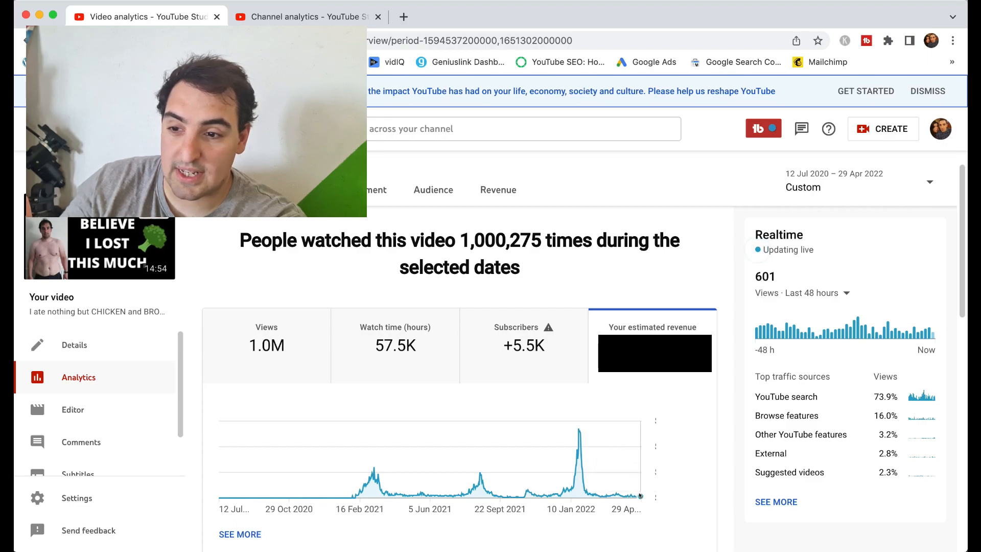
{"action": "mouse_move", "coordinate": [640, 495]}
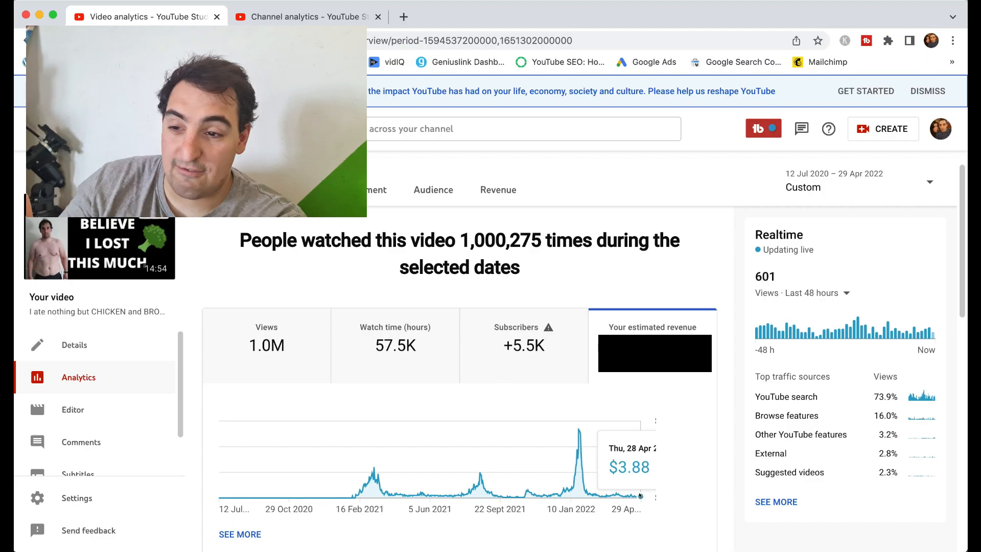